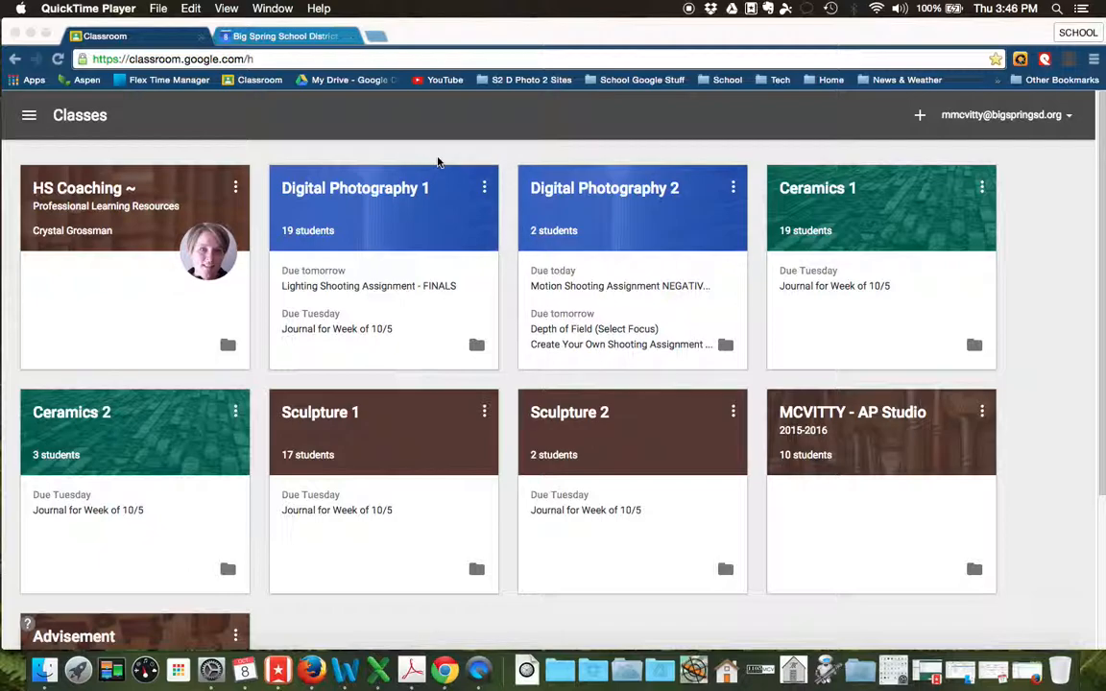
mouse_move(261, 180)
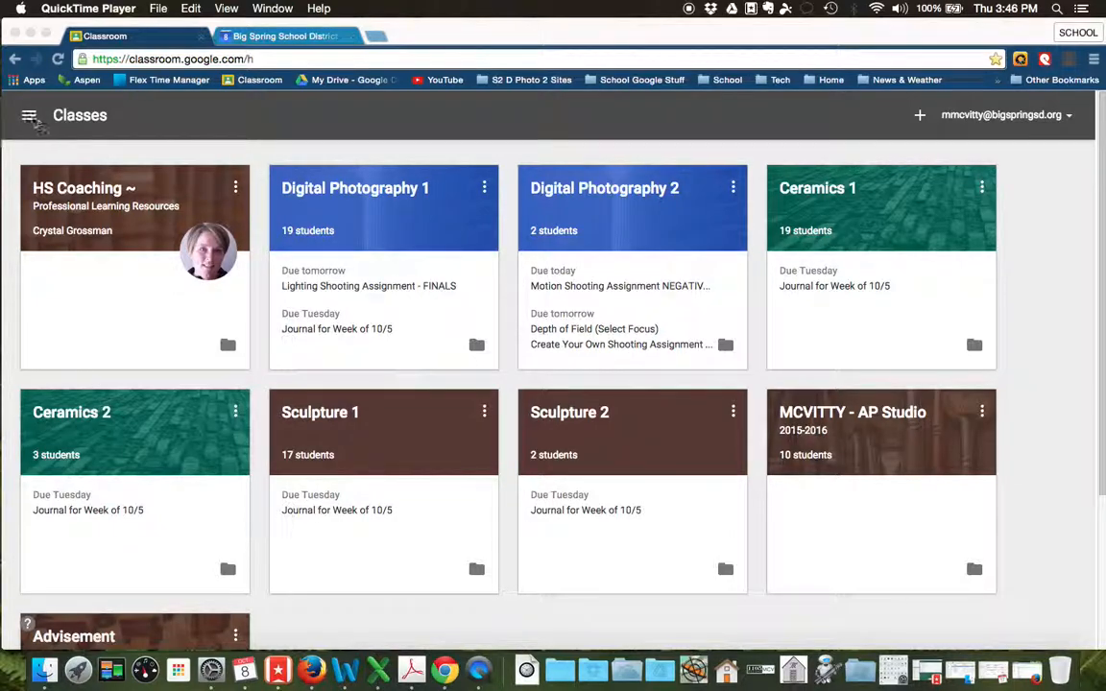
Step: Open the assignment calendar for all classes from the Classroom menu
left_click(29, 115)
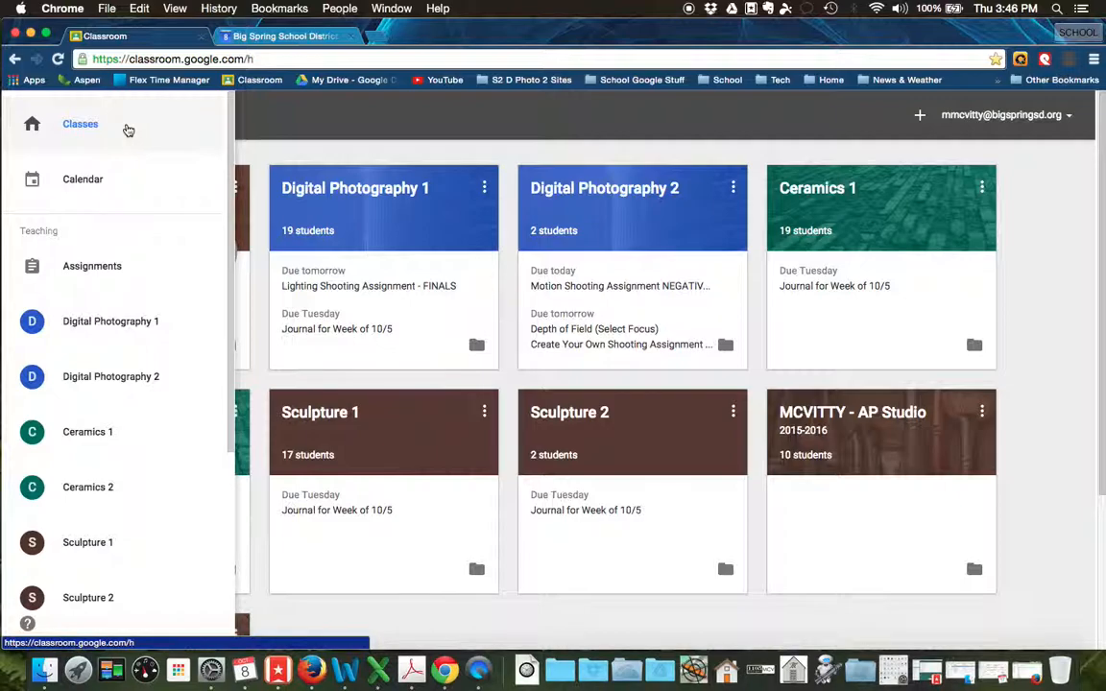
left_click(82, 180)
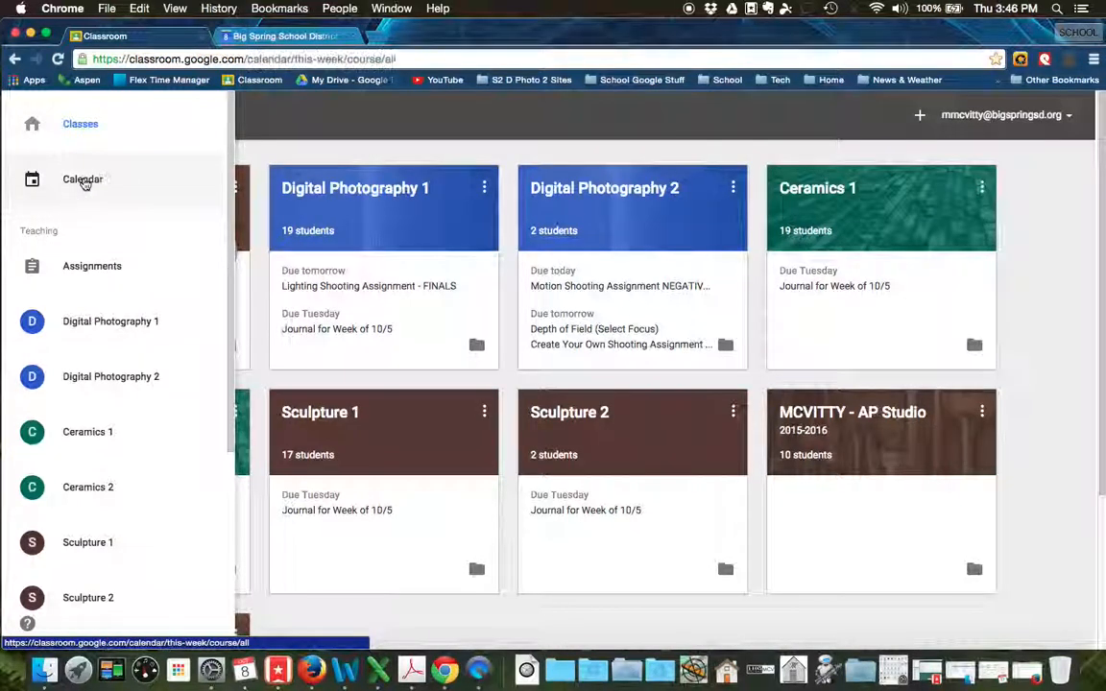
left_click(83, 181)
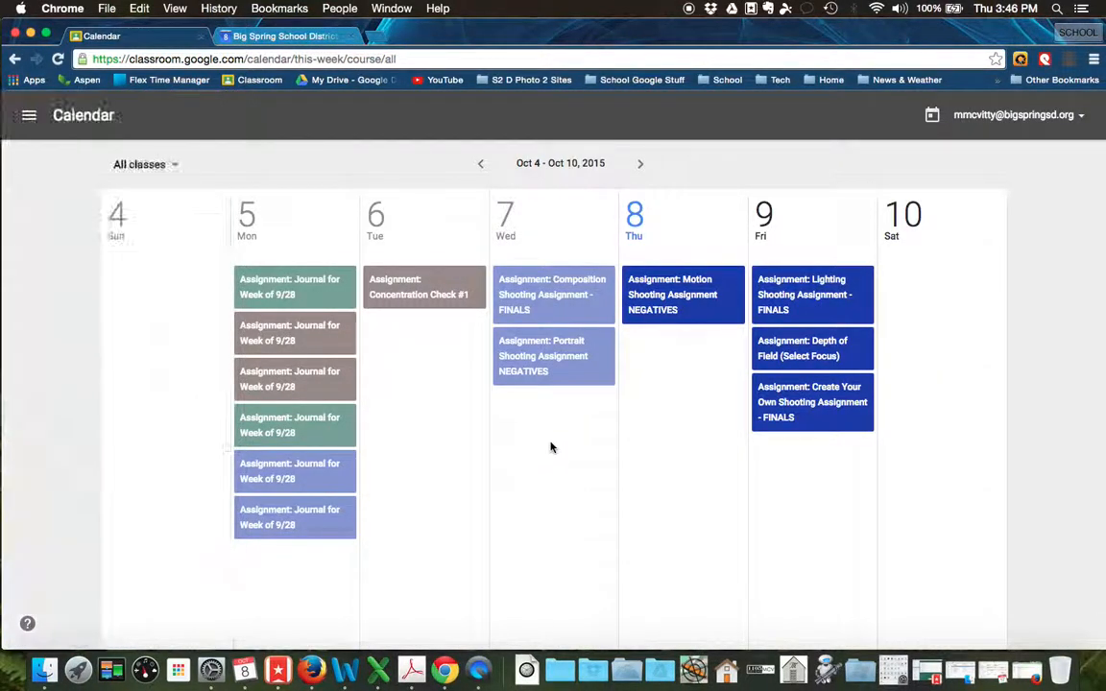
mouse_move(646, 200)
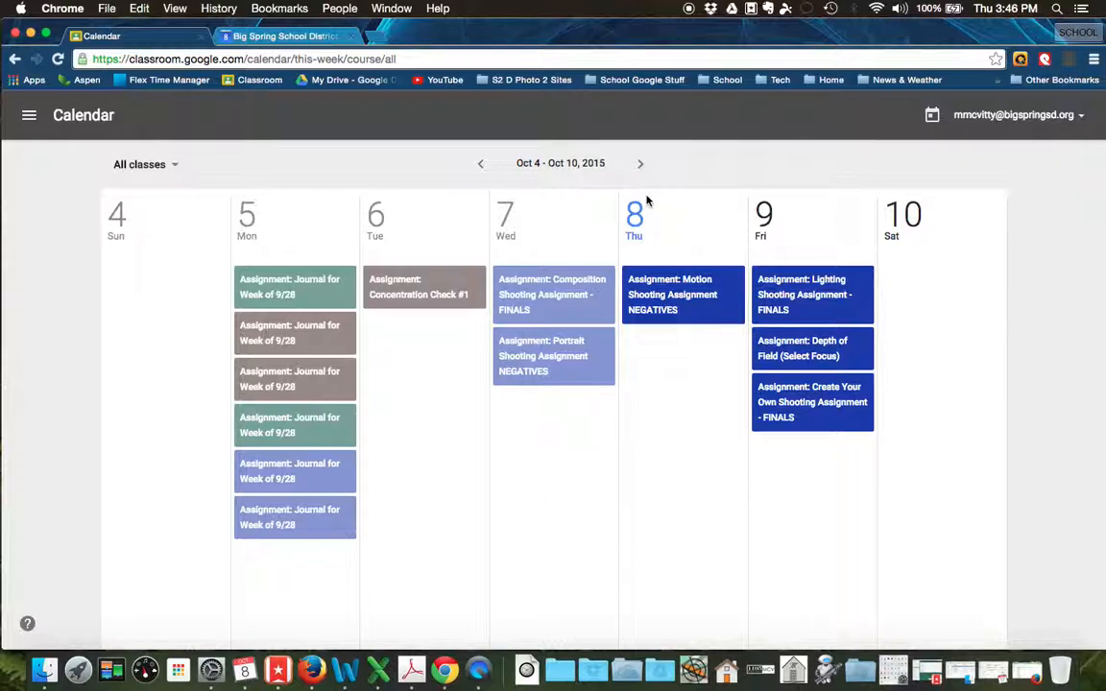
Step: Page forward through Oct 11–17 and Oct 18–24, then back toward Oct 4–10
left_click(641, 164)
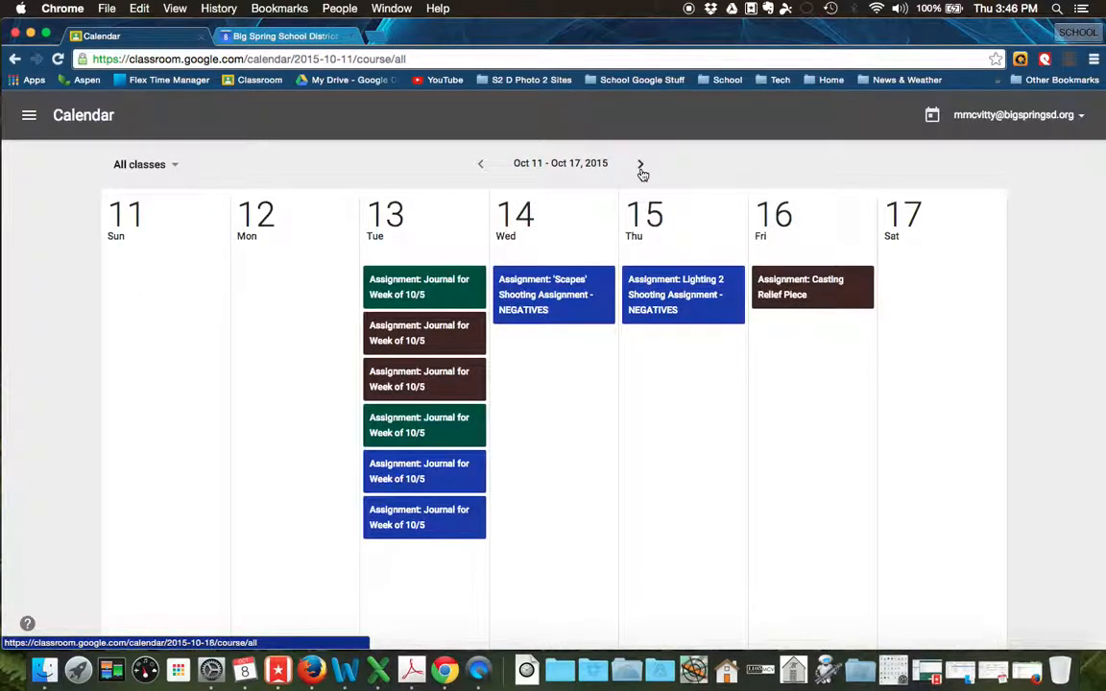
left_click(641, 163)
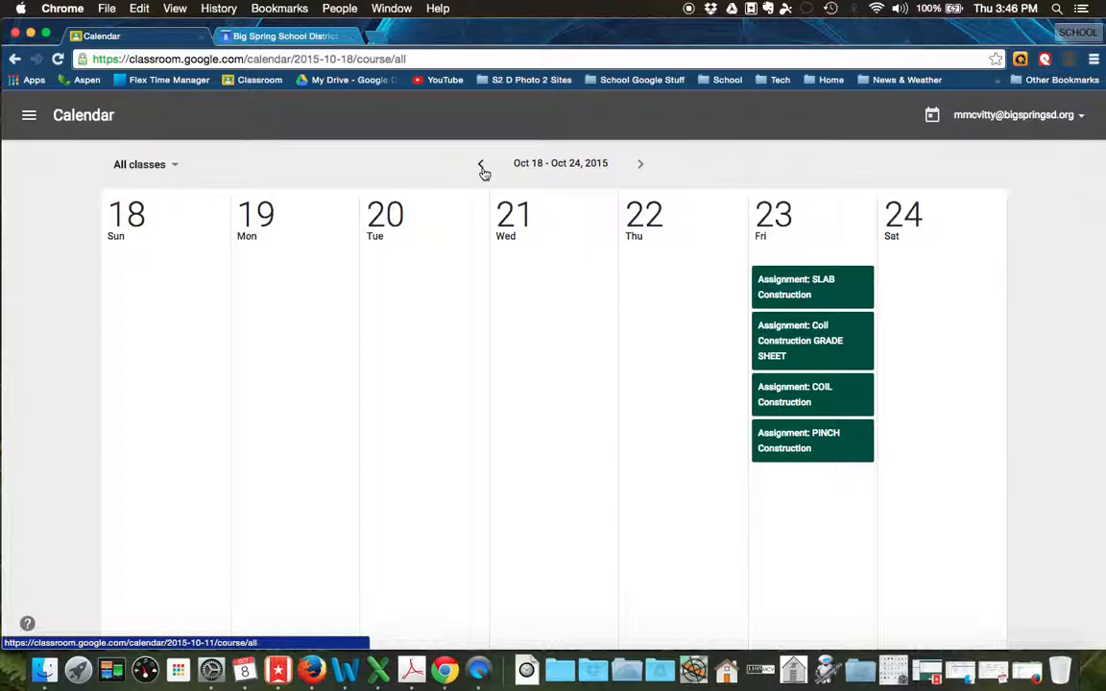
left_click(480, 164)
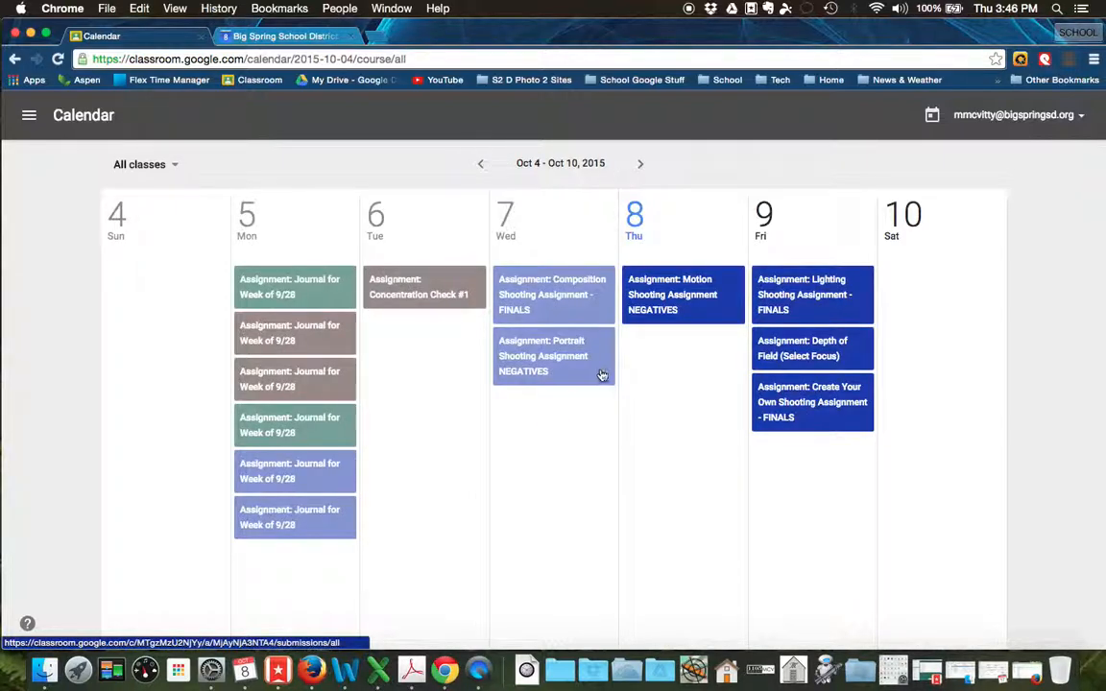
mouse_move(188, 183)
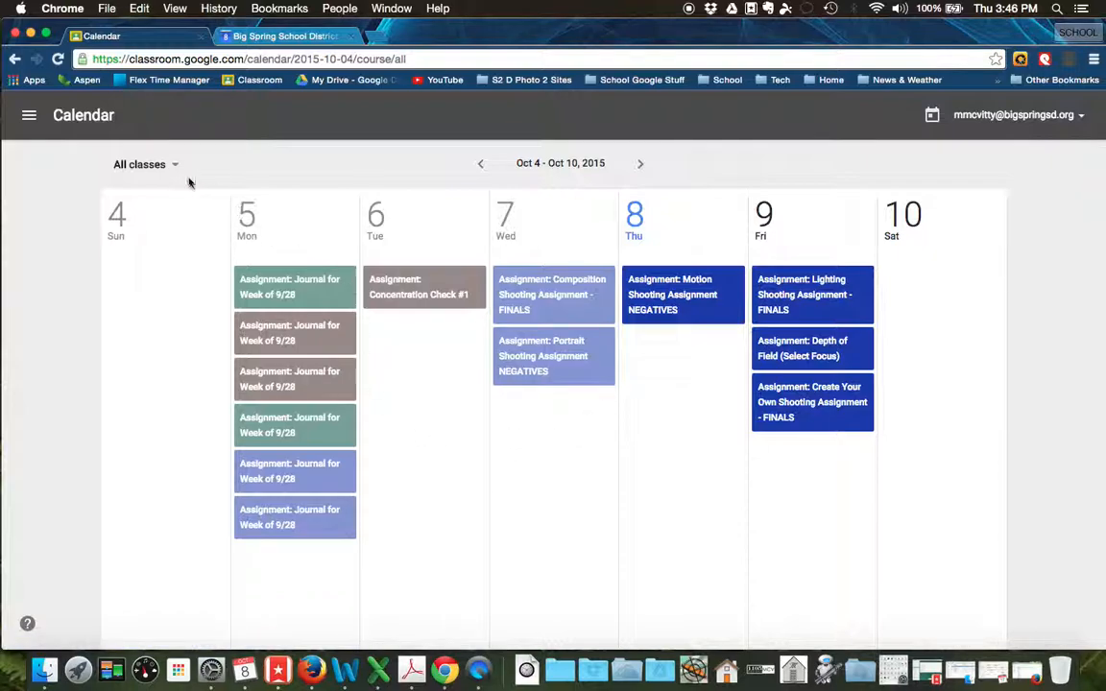
left_click(144, 165)
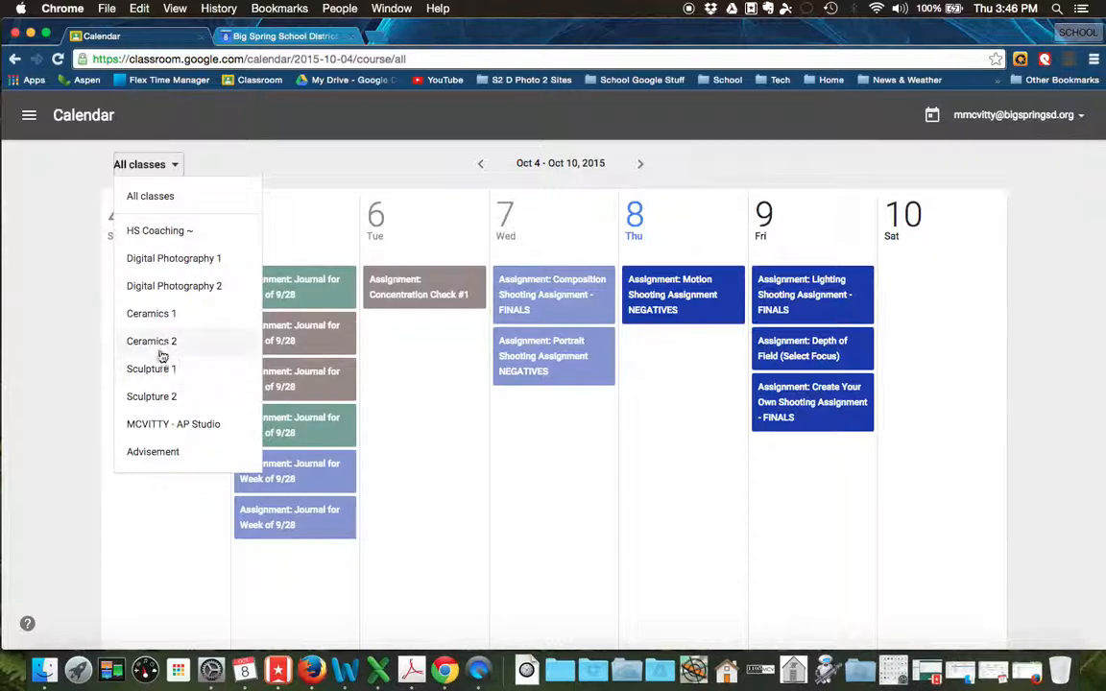
left_click(150, 313)
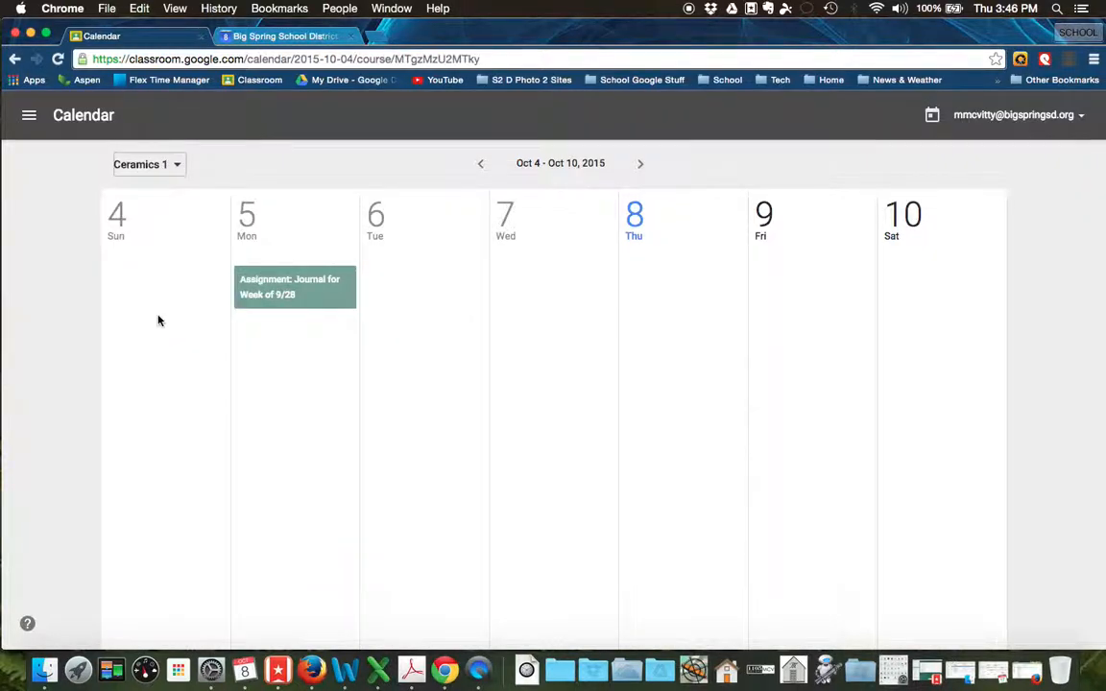
mouse_move(603, 237)
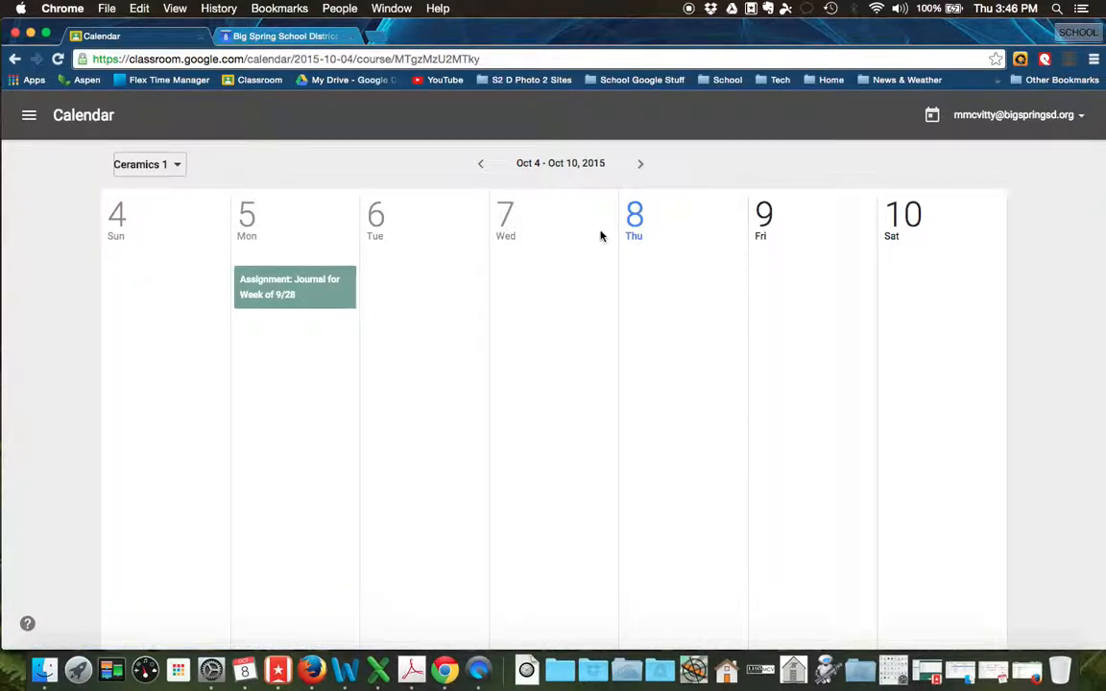
left_click(641, 163)
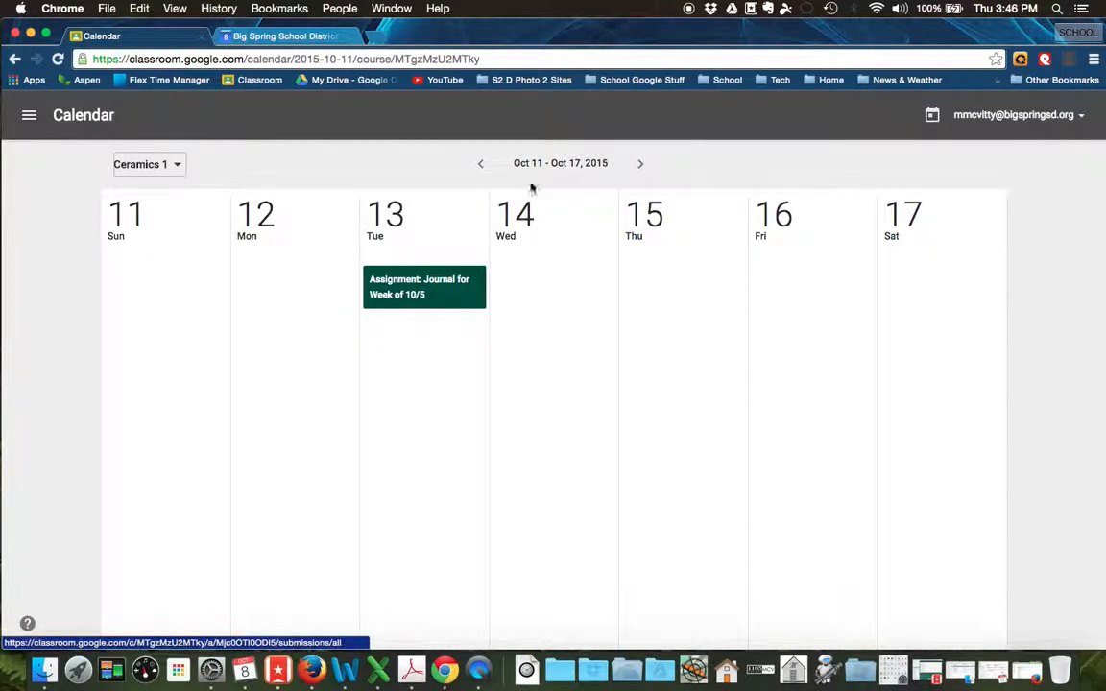
left_click(147, 165)
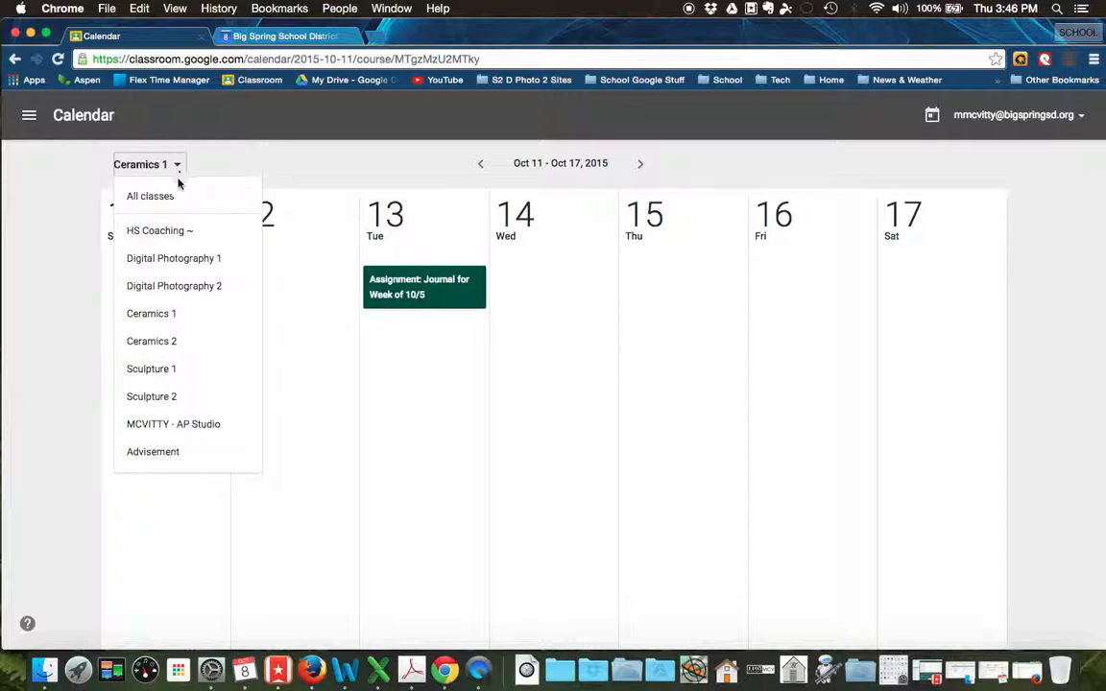
left_click(152, 342)
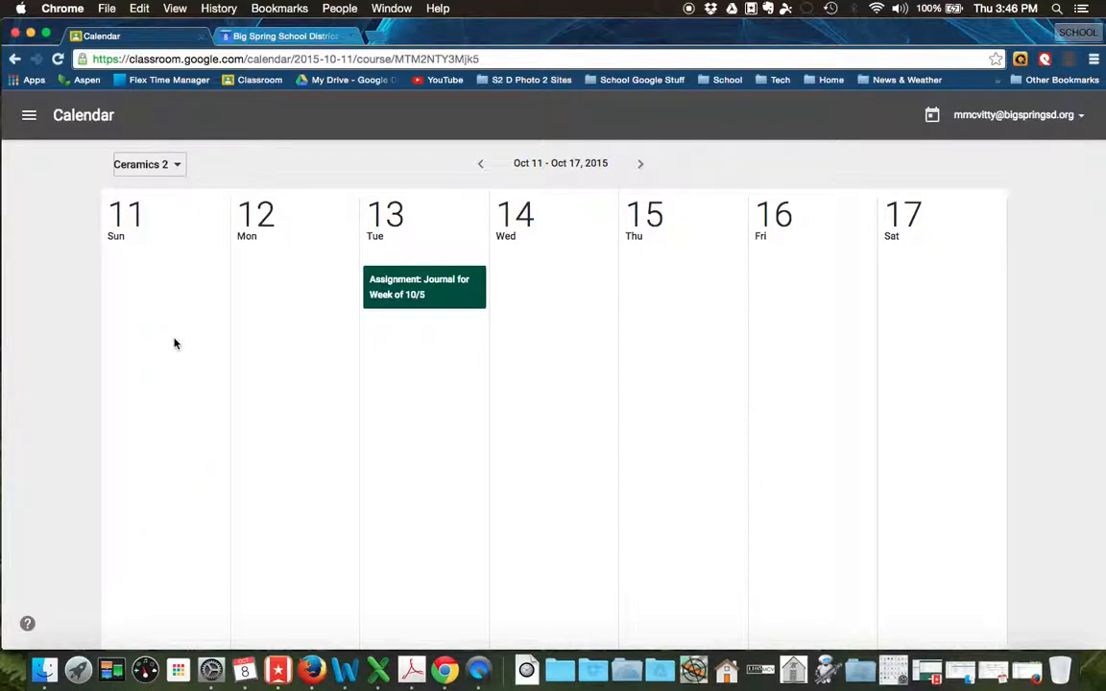
left_click(480, 163)
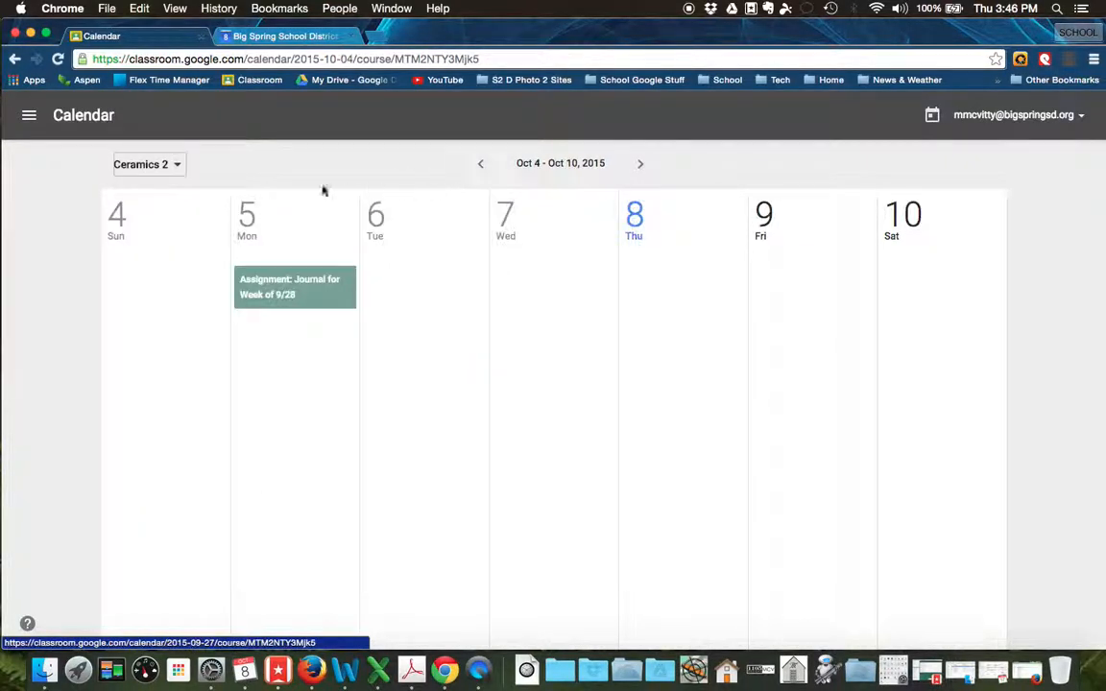
left_click(148, 165)
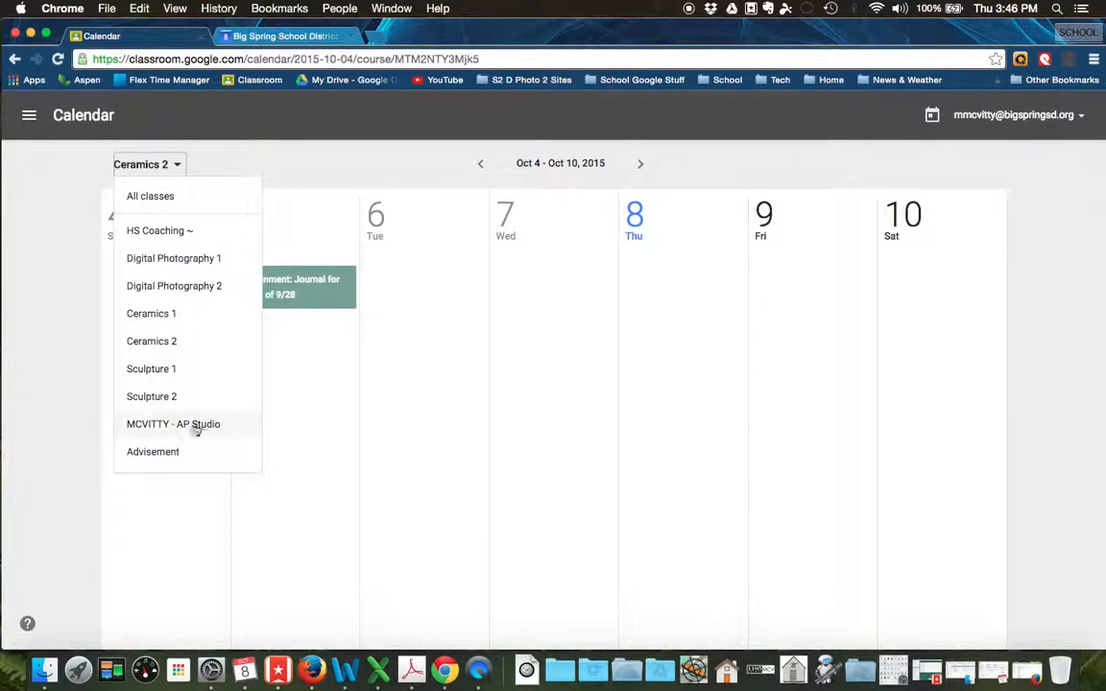
left_click(173, 425)
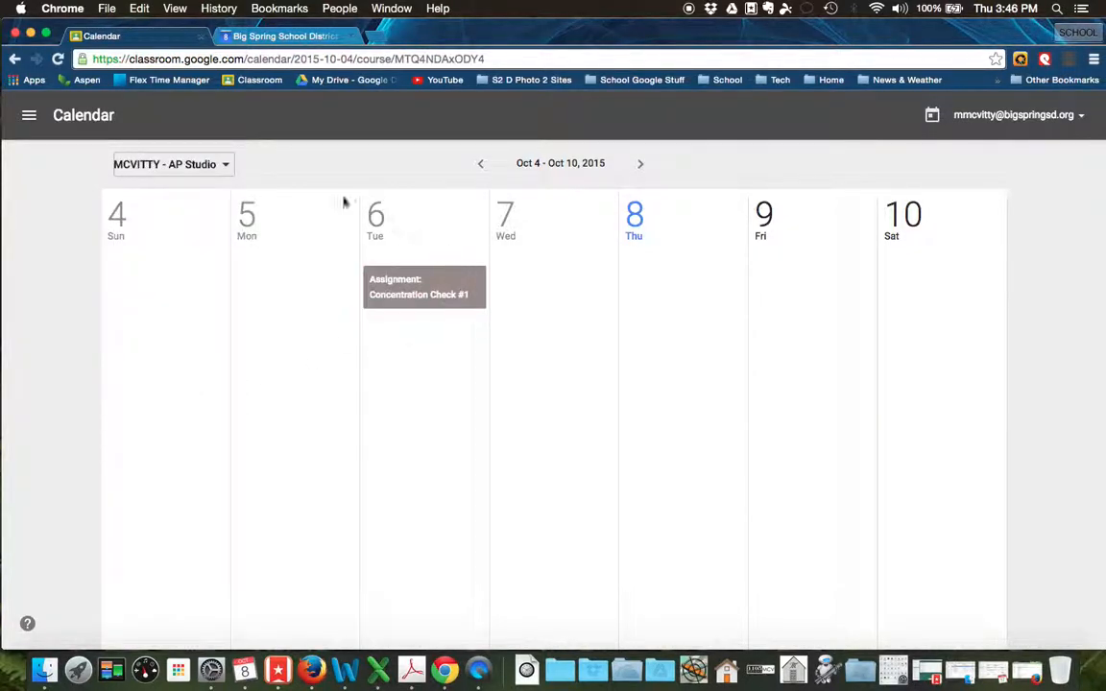
left_click(173, 163)
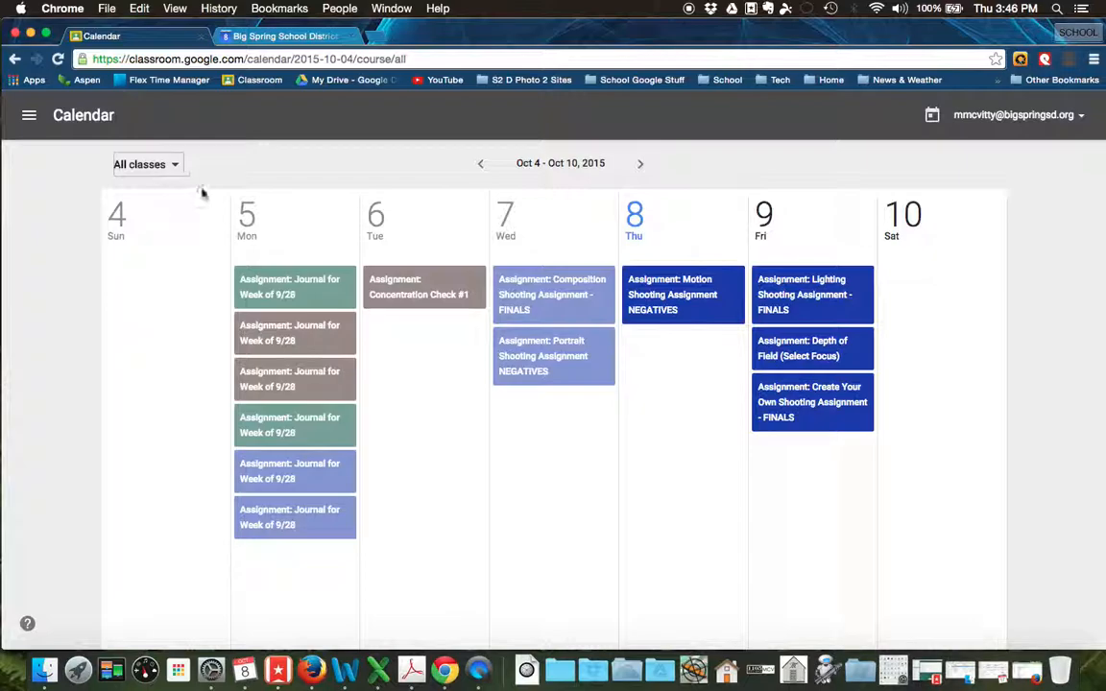
mouse_move(85, 151)
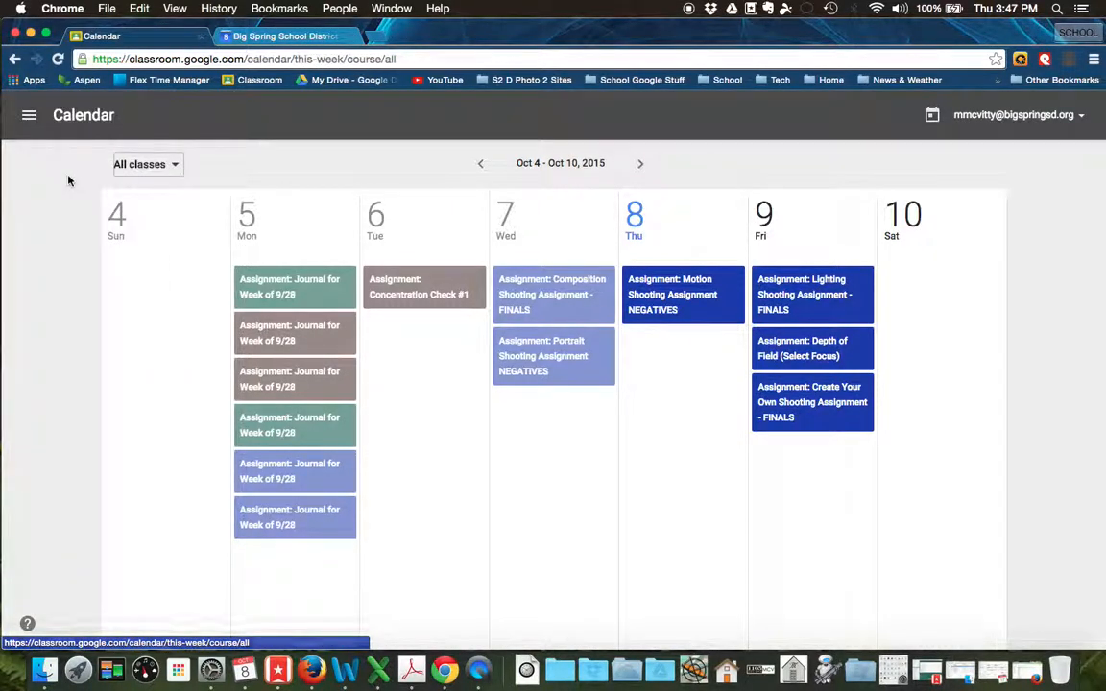
Step: Open the Digital Photography 1 class and view its About information
left_click(29, 115)
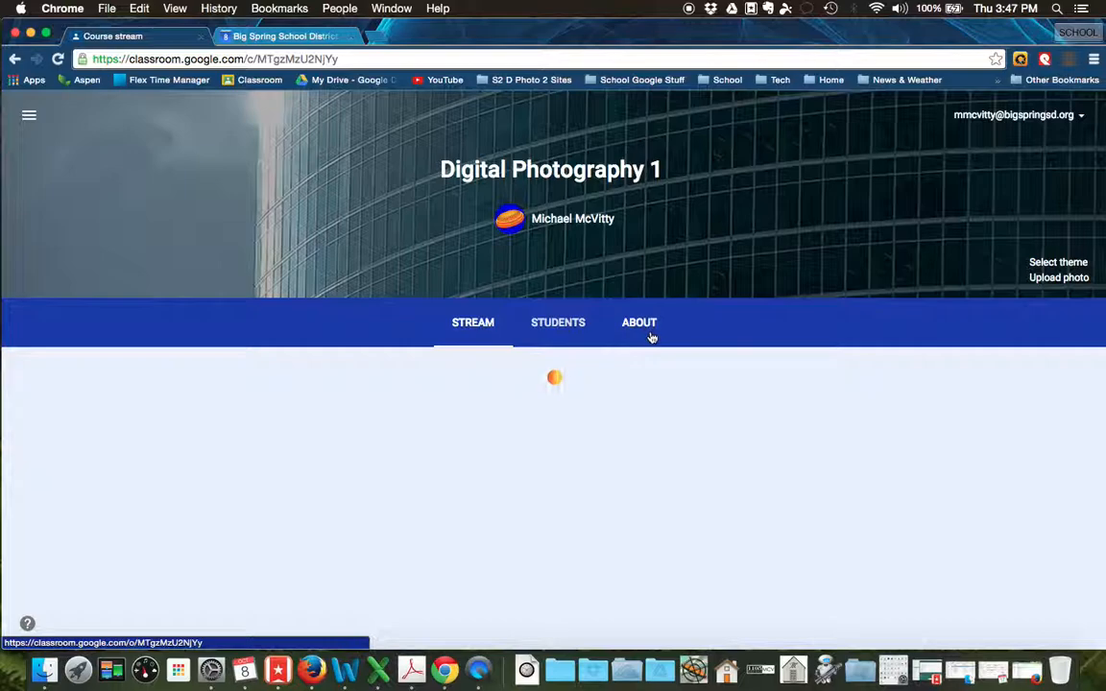
left_click(633, 323)
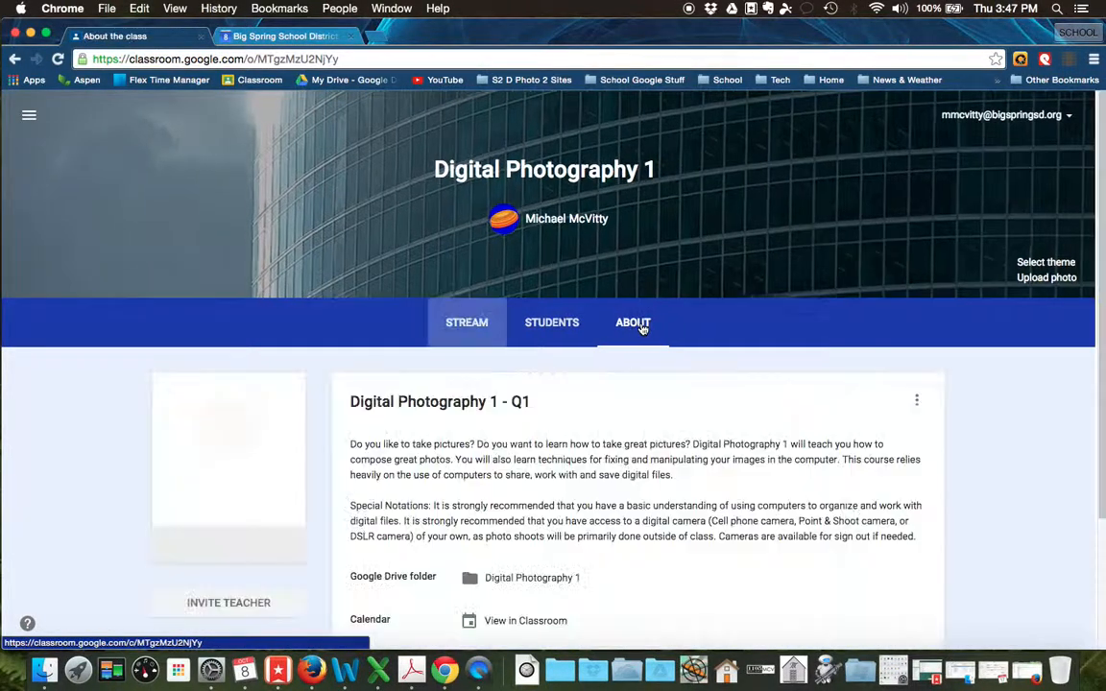
scroll("down", 3)
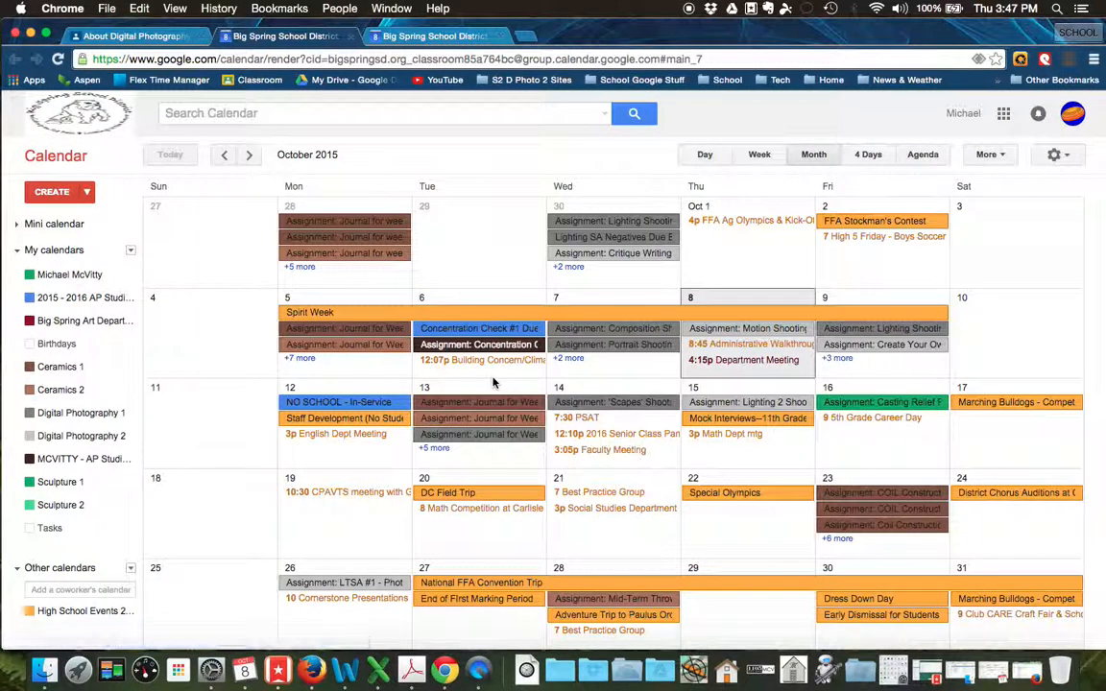
mouse_move(222, 365)
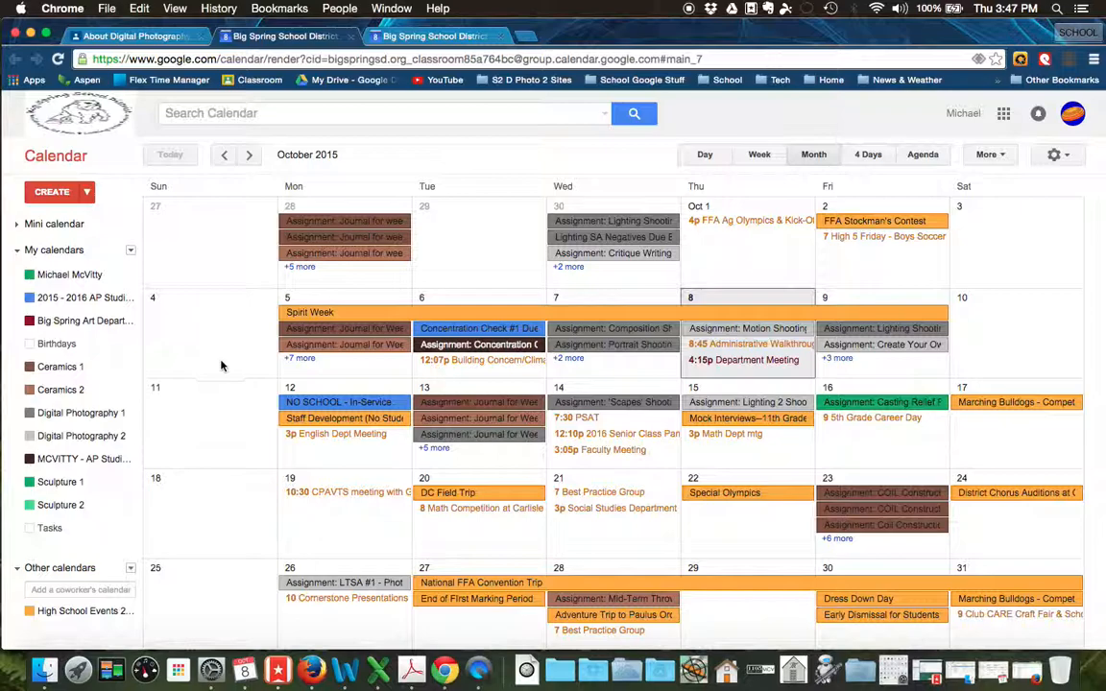
mouse_move(215, 373)
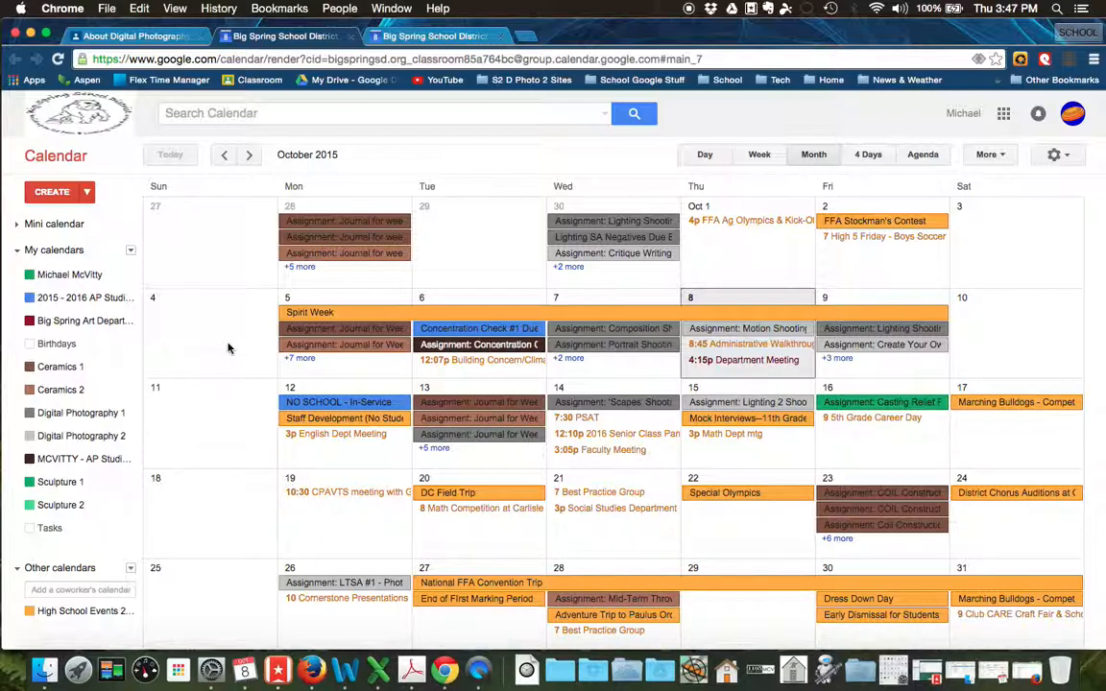
mouse_move(211, 330)
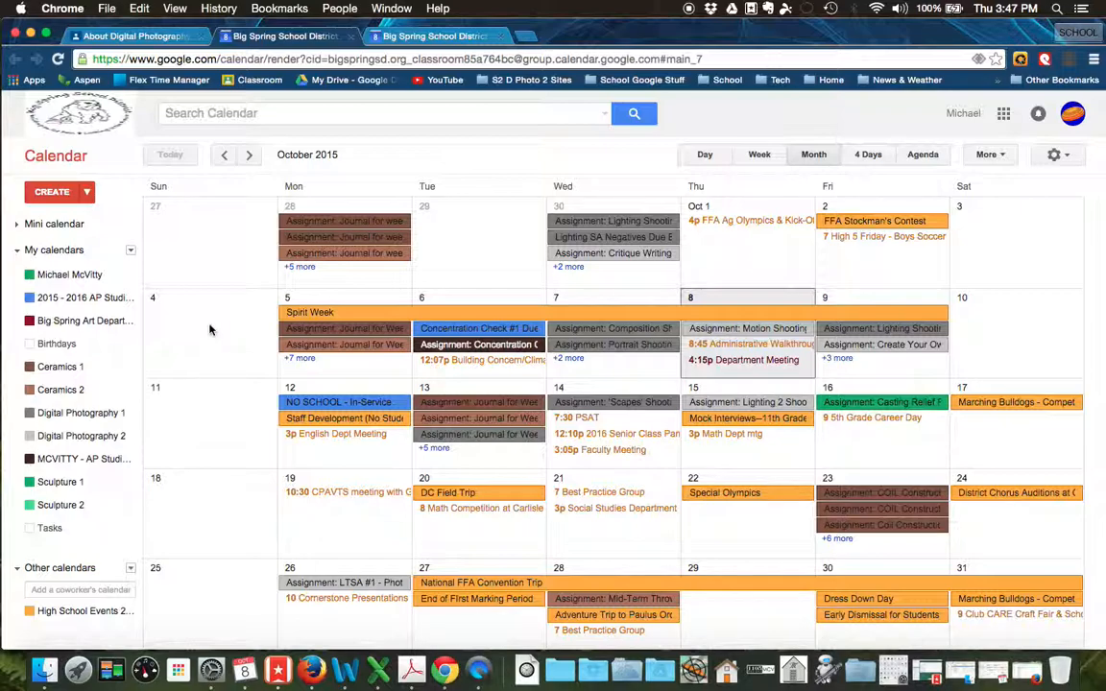
mouse_move(92, 436)
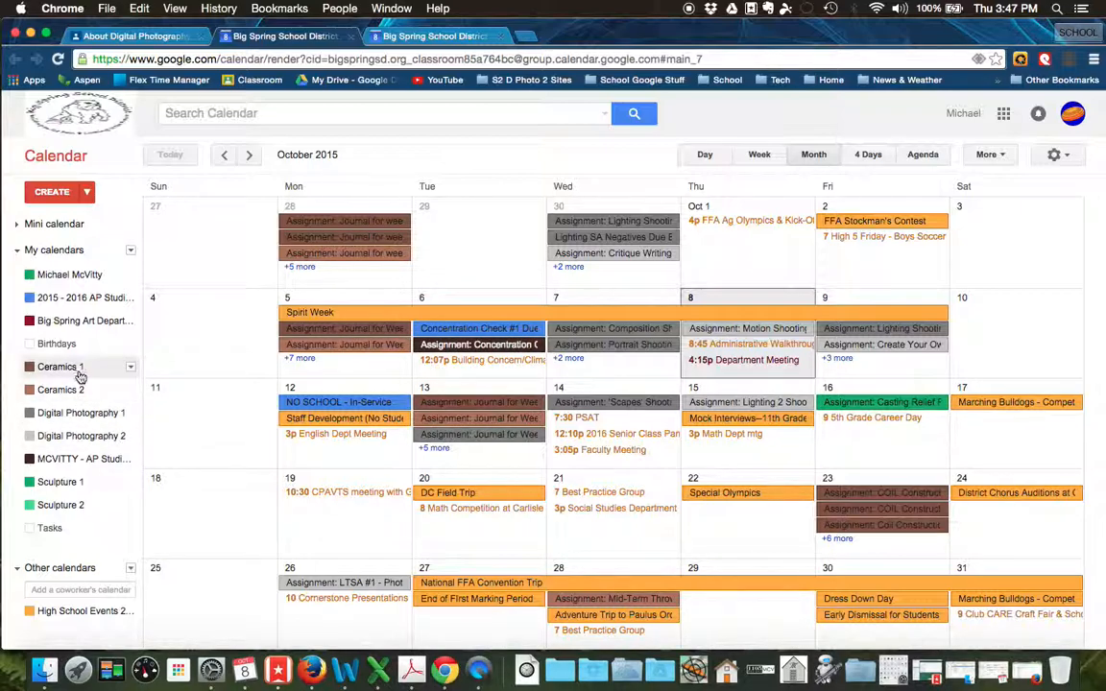
Step: Show only the Digital Photography 1 calendar, dismiss the quick-event box, and return to the About page
left_click(130, 413)
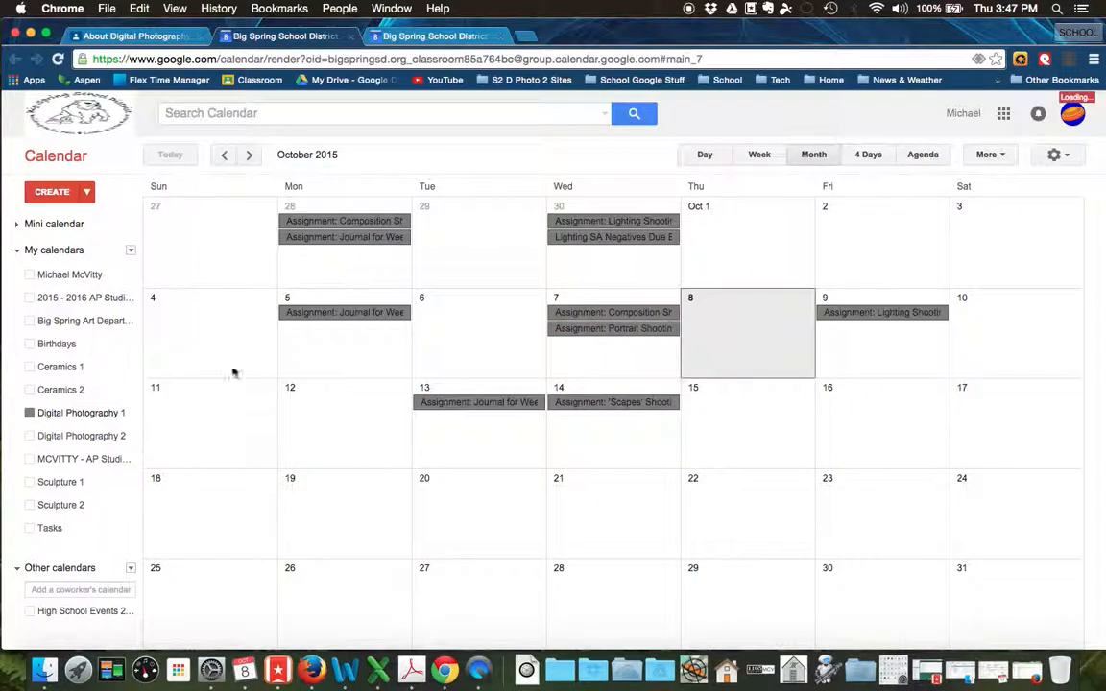
mouse_move(254, 482)
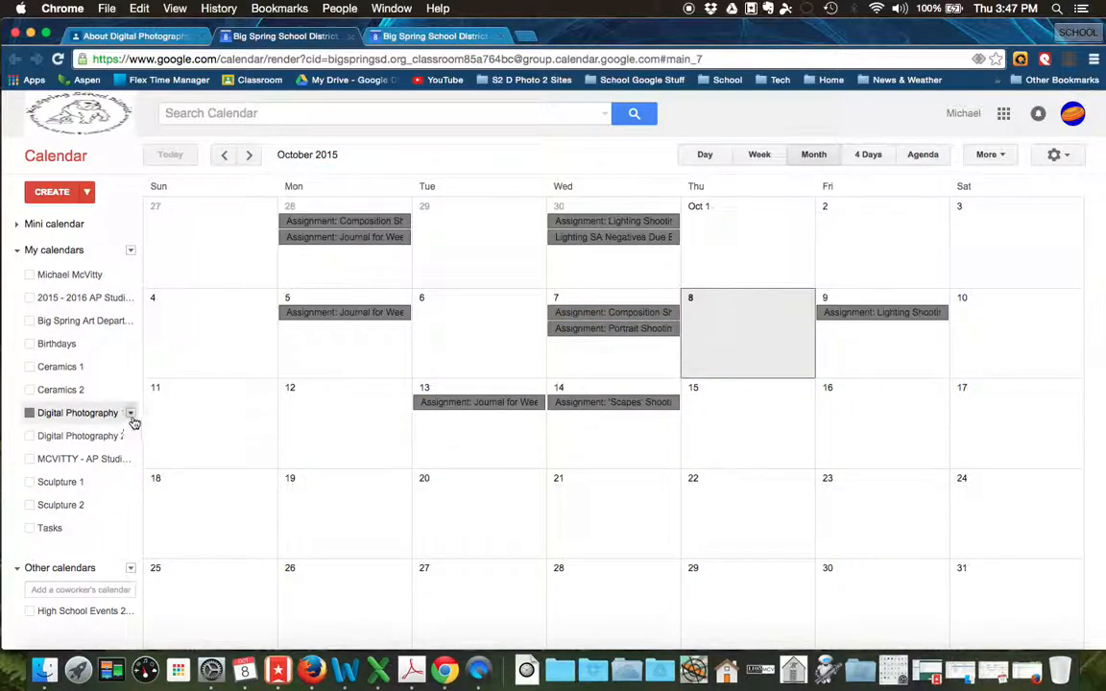
left_click(131, 413)
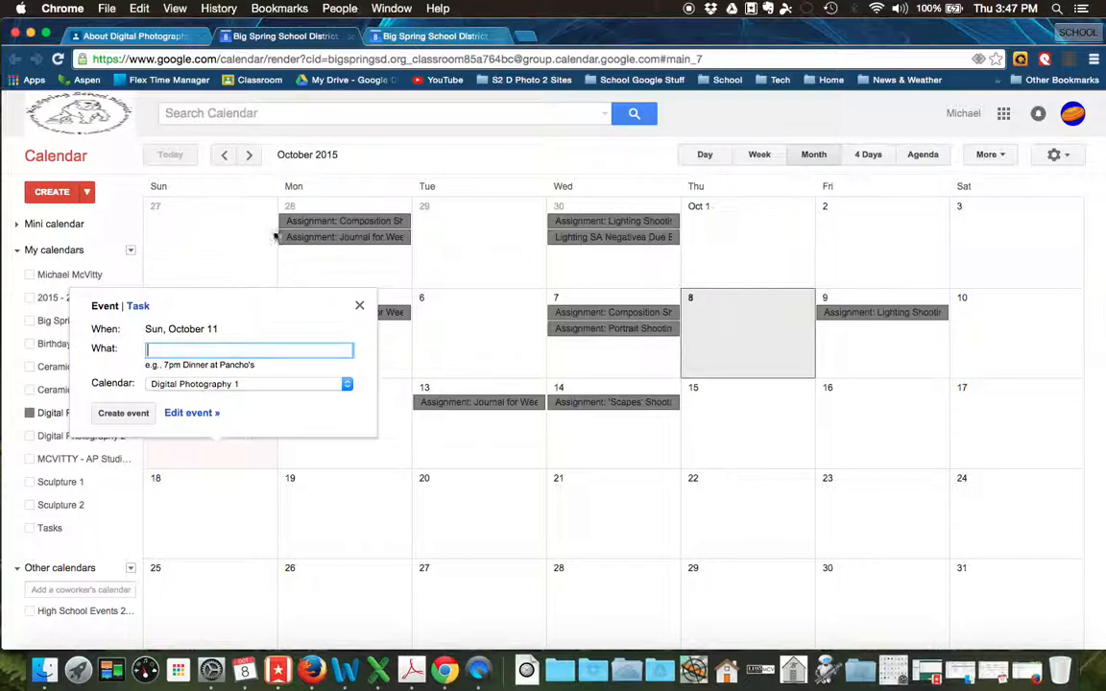
left_click(359, 305)
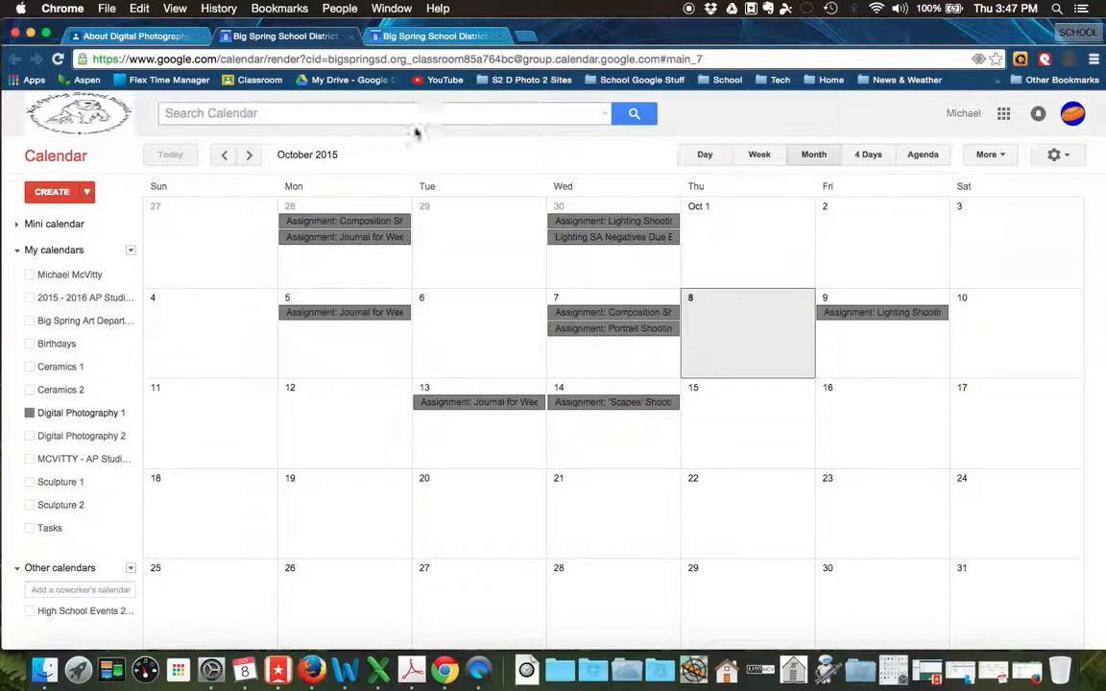
left_click(134, 35)
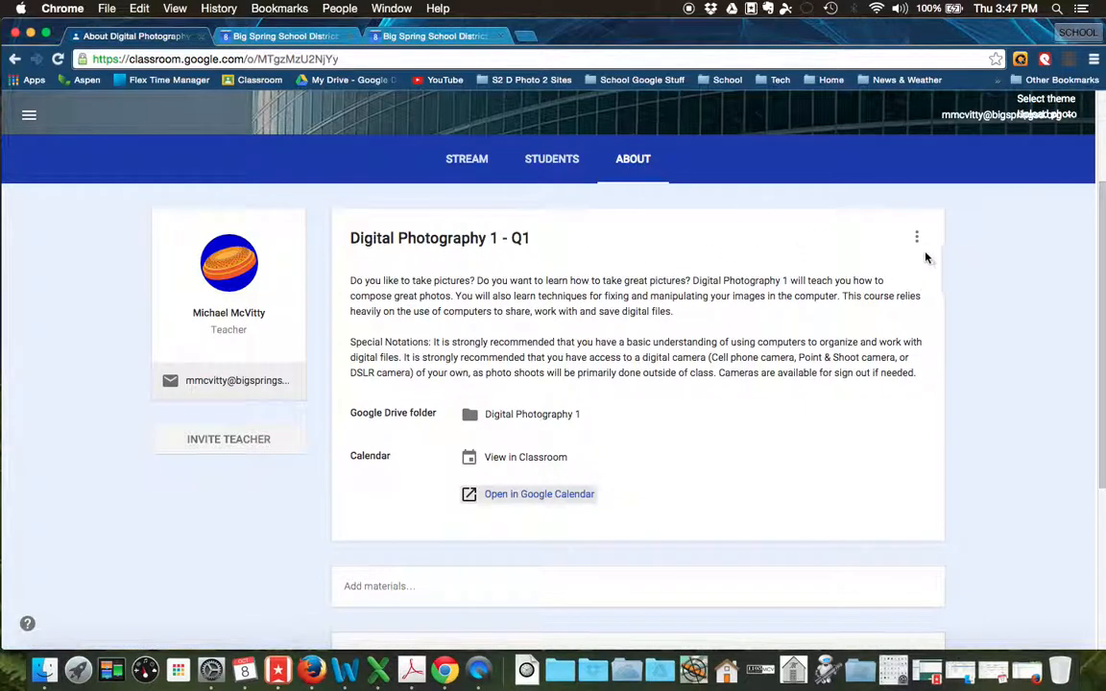
Step: Start editing the course About details, then switch back to the class calendar
left_click(916, 239)
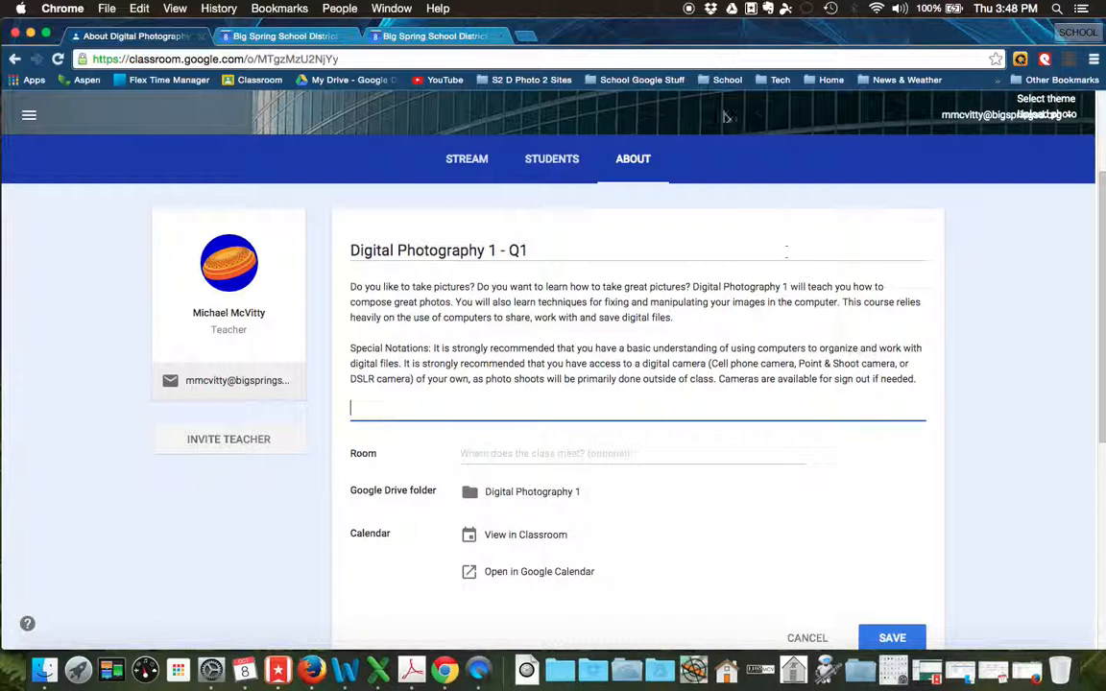
left_click(278, 36)
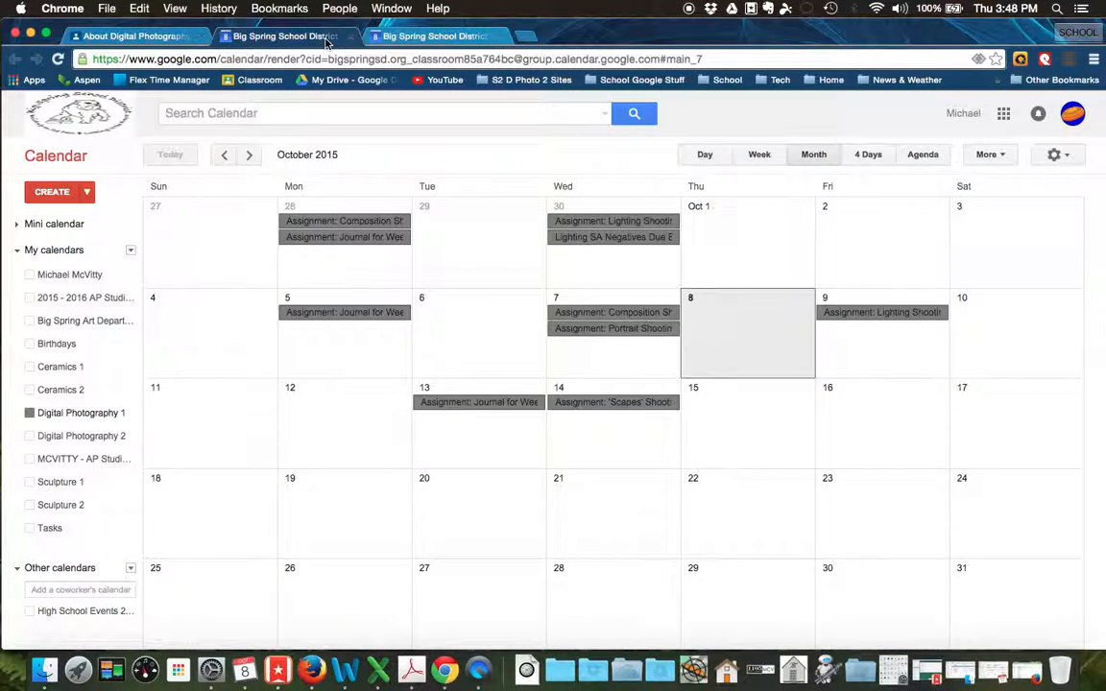
mouse_move(80, 413)
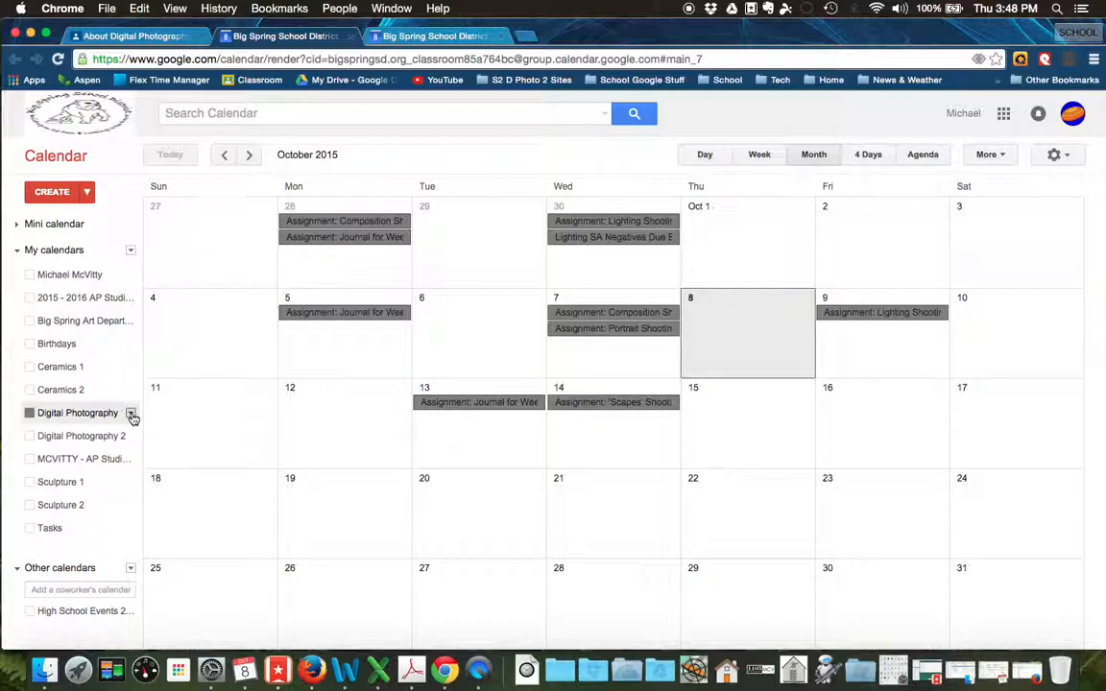
Step: Open Calendar settings for Digital Photography 1 from its My calendars dropdown
left_click(131, 413)
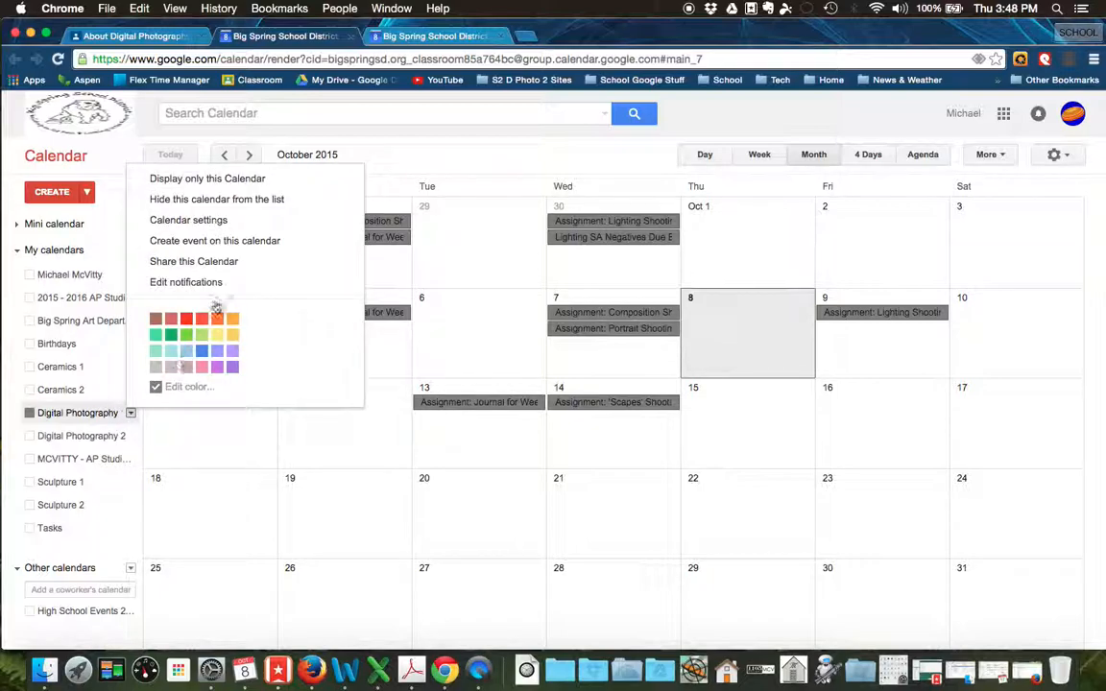
mouse_move(189, 219)
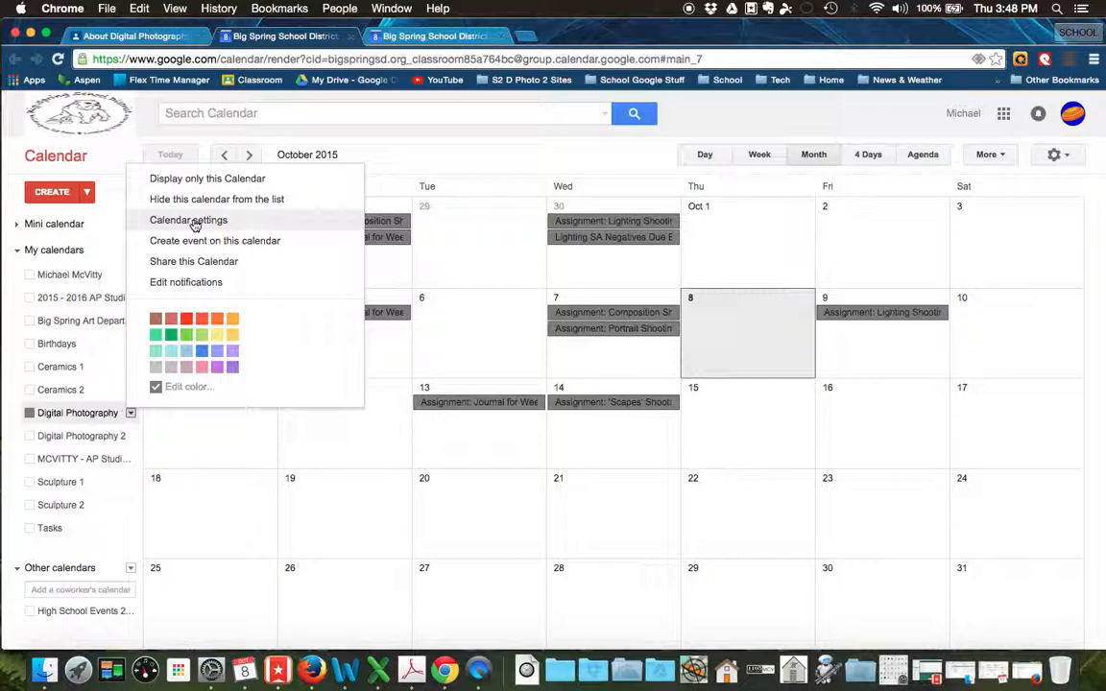
left_click(189, 219)
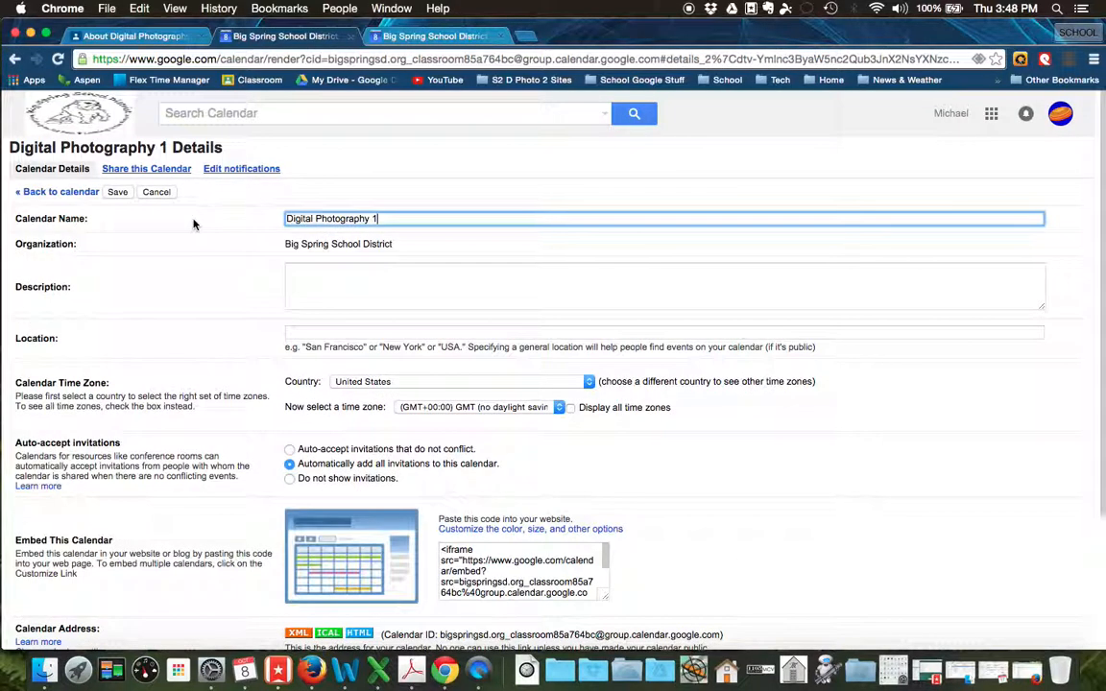
mouse_move(542, 470)
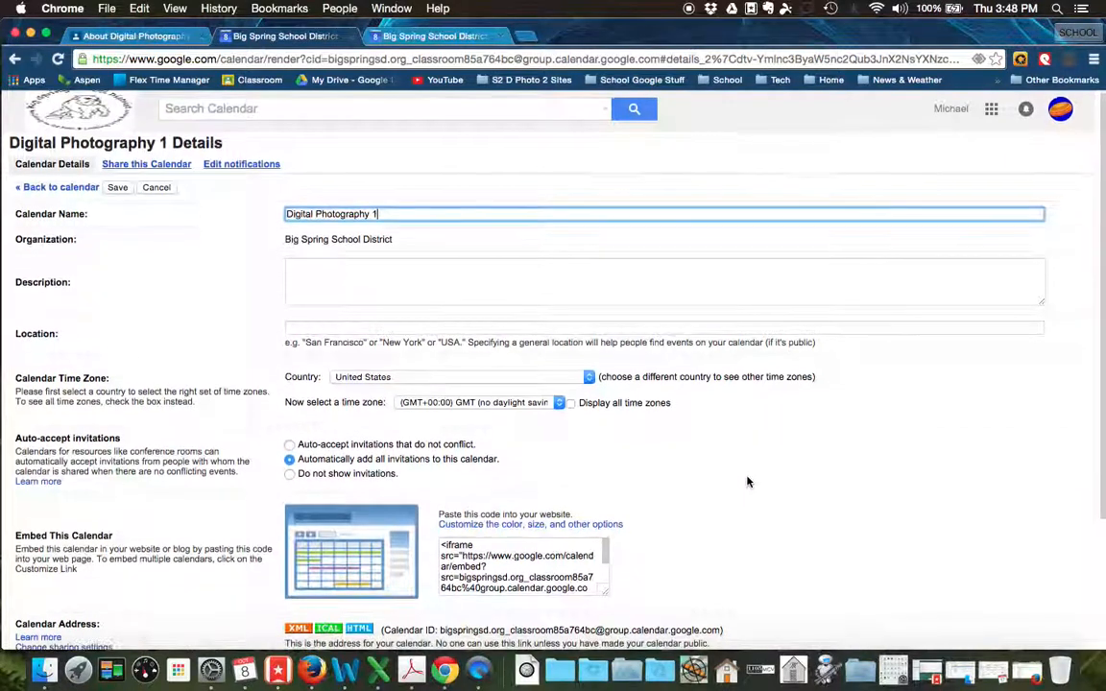
Step: Bring up the calendar's HTML web address, select the full URL, and close the box
scroll("down", 3)
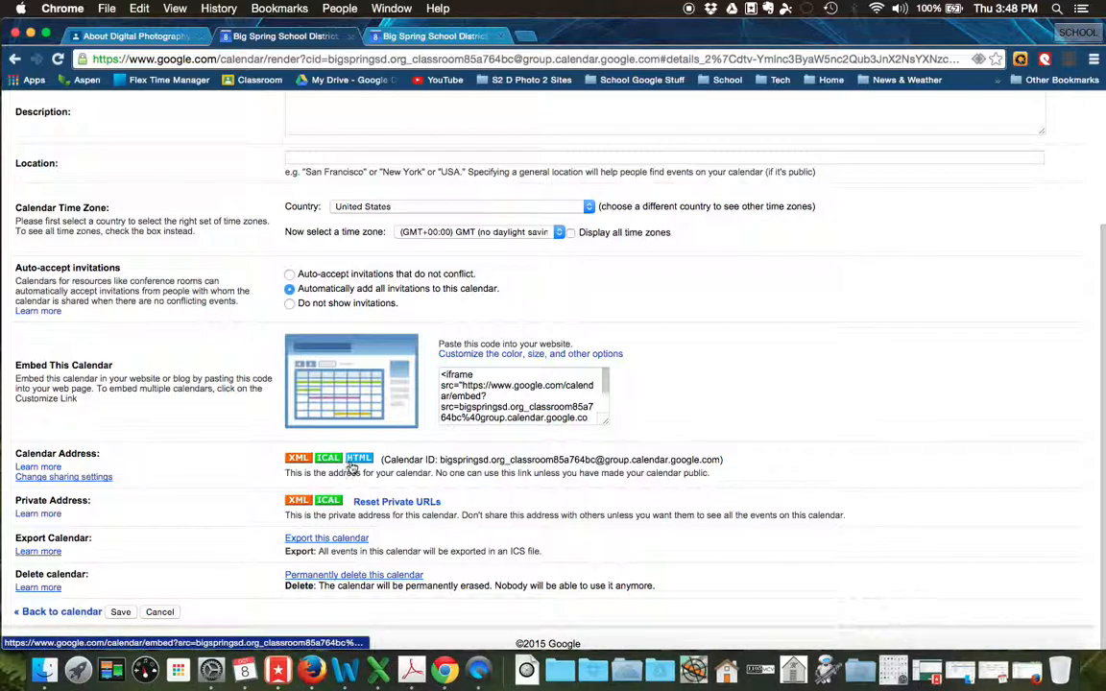
left_click(357, 459)
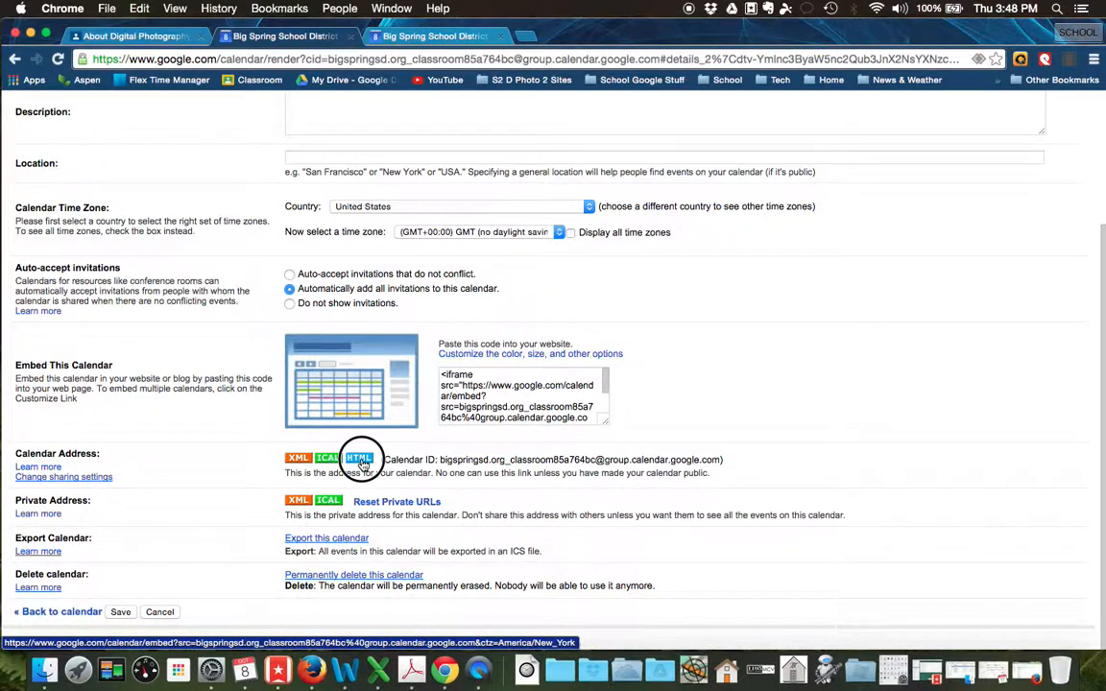
left_click(357, 459)
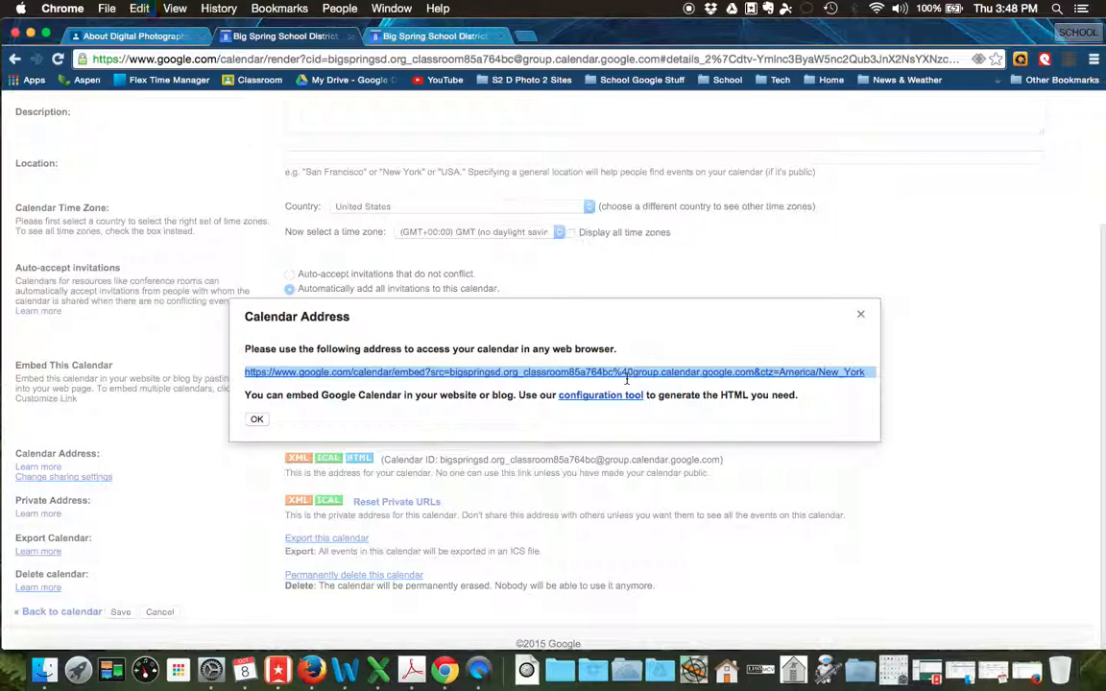
left_click(258, 418)
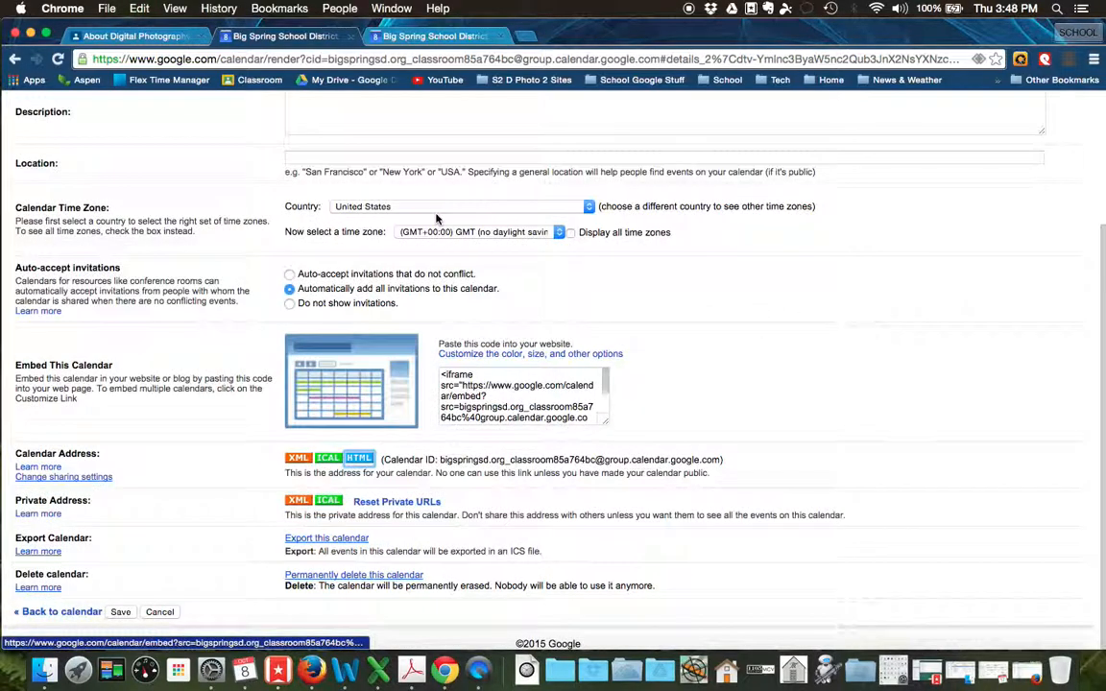
Step: Add 'Class Calendar (Grid View)' with the google.com/calendar/embed URL to the description and save
left_click(284, 35)
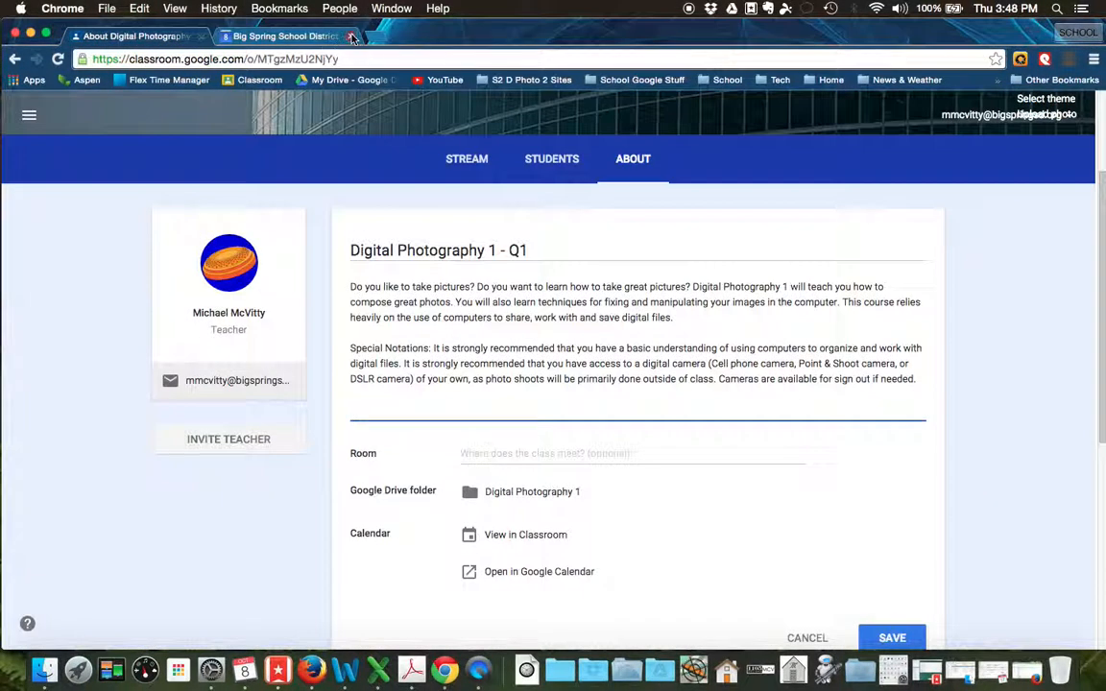
left_click(354, 34)
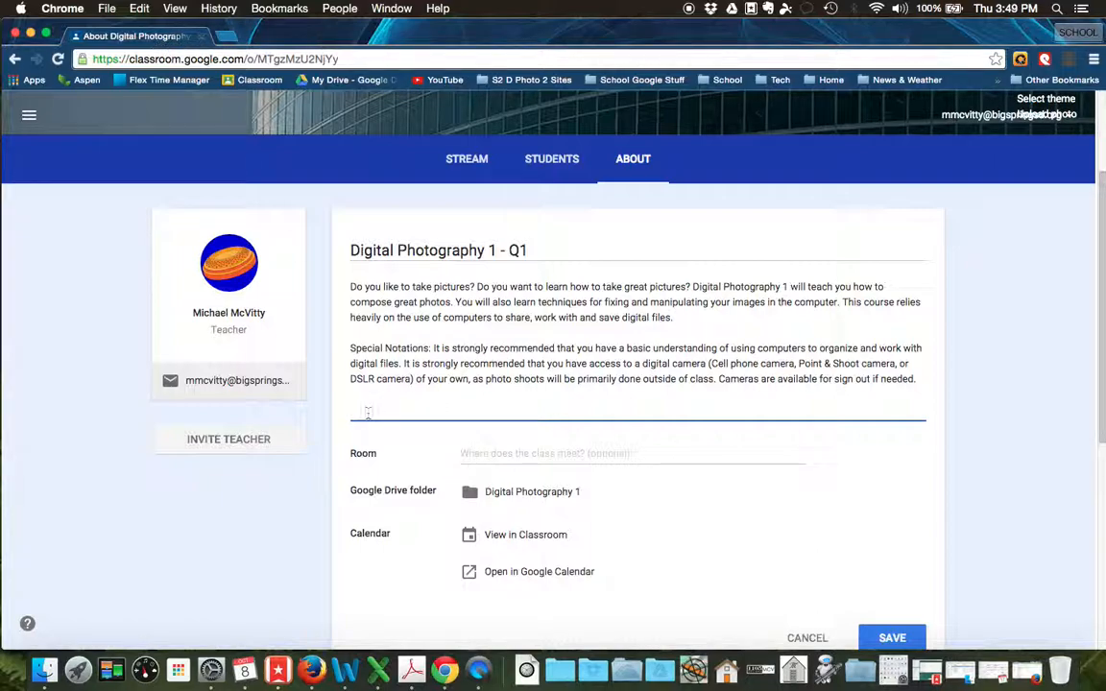
type("Class C")
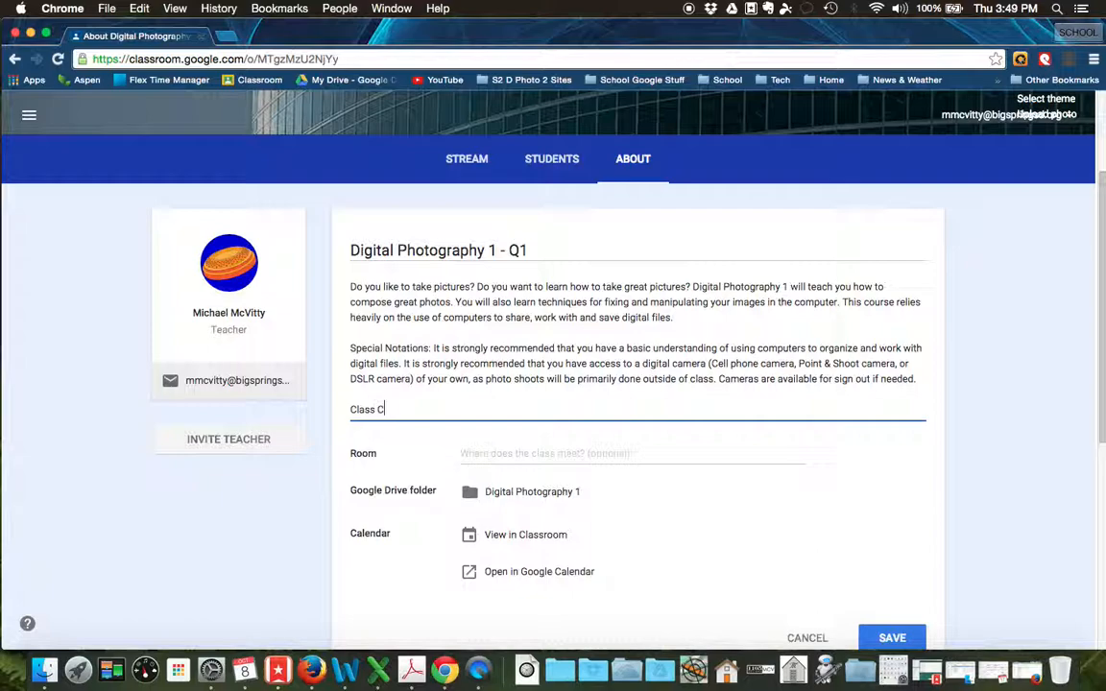
type("alendar")
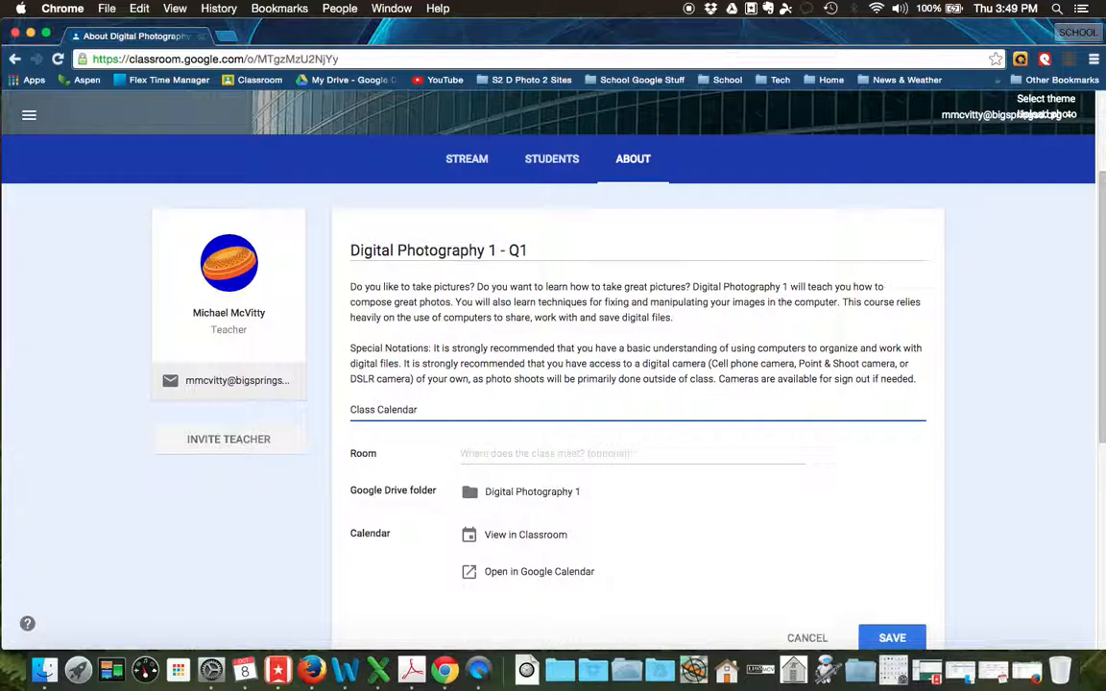
type("(")
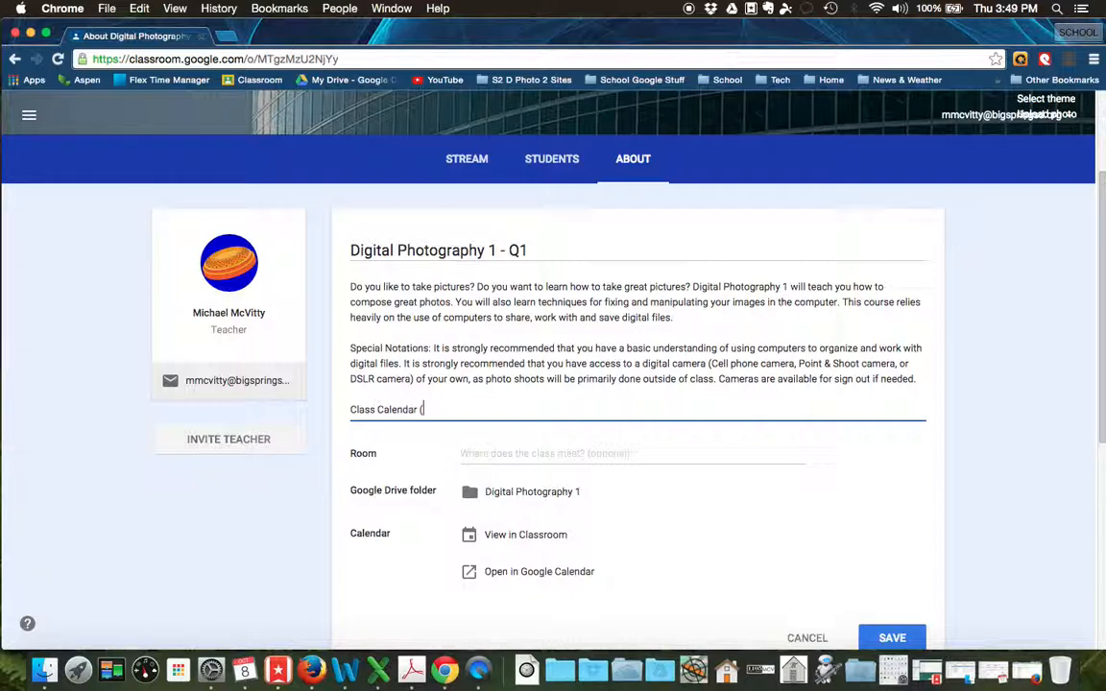
type("Grid View) -")
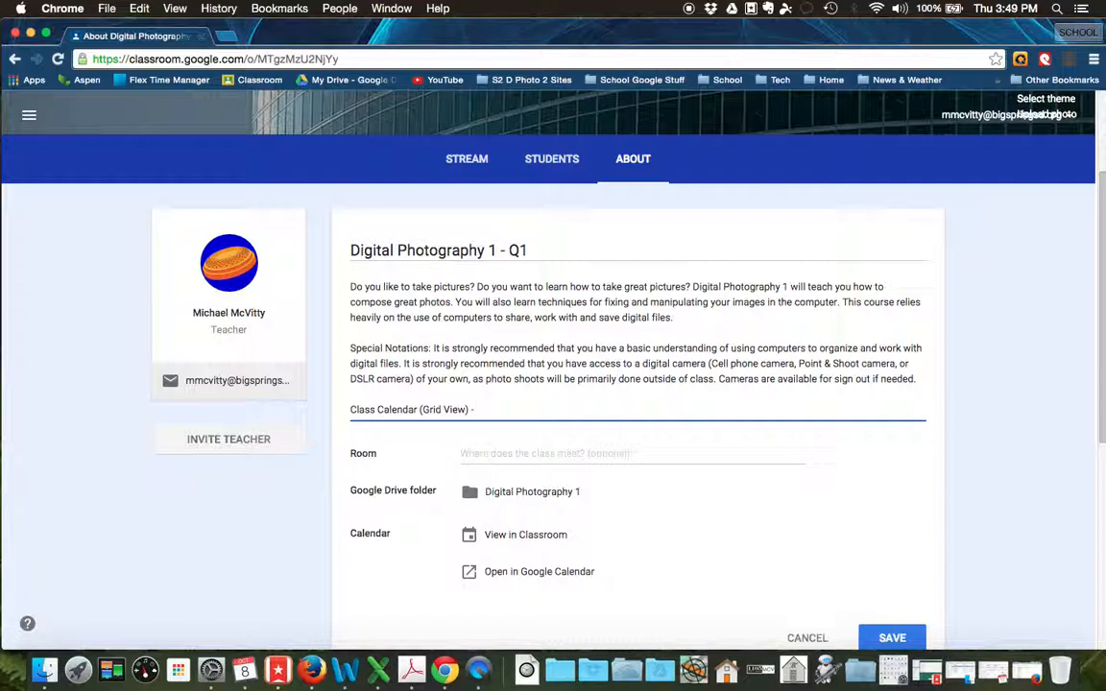
type("https://www.google.com/calendar/embed?src=bigspringsd.org_classroom85a764dc%40group.calendar.google.com&ctz=America/New_York")
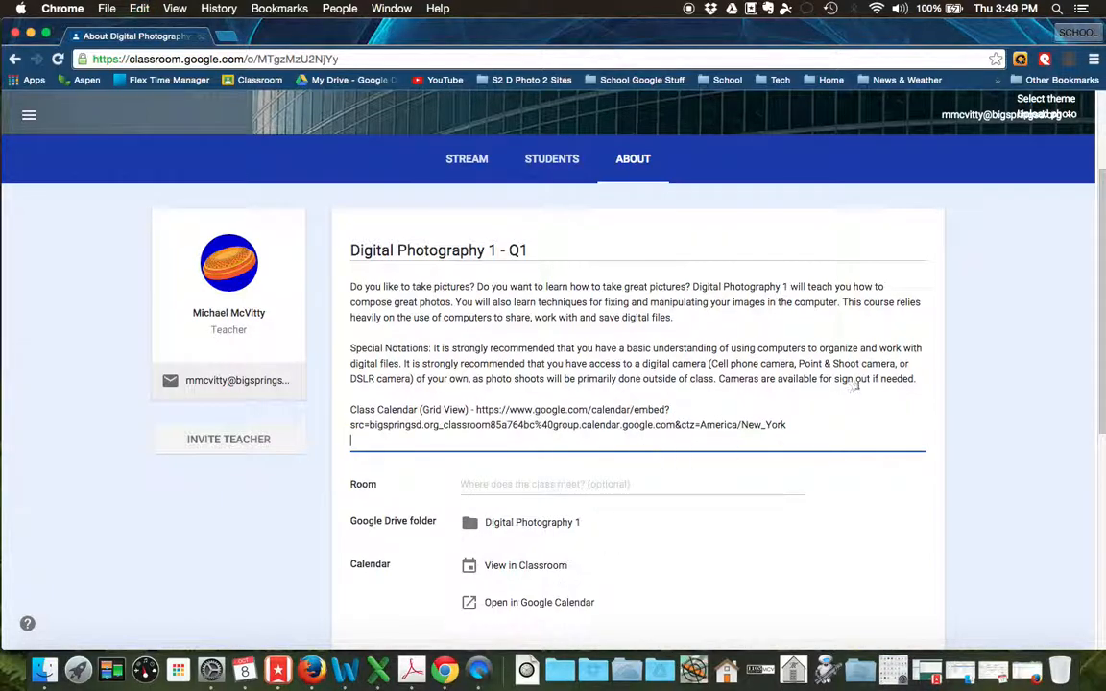
left_click(876, 523)
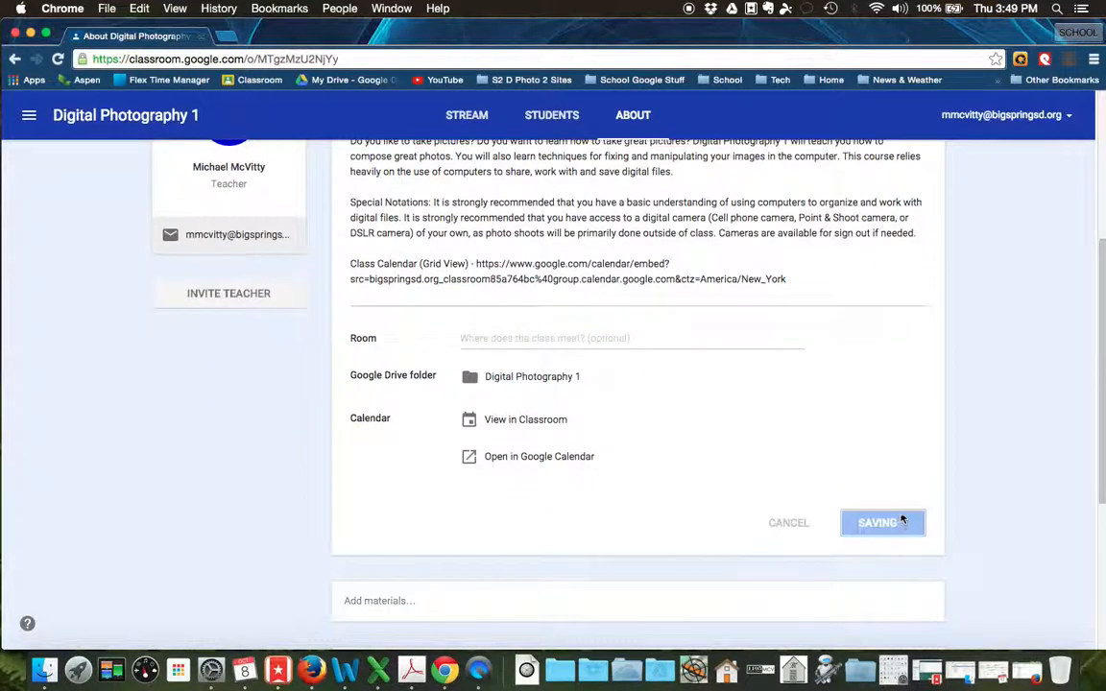
Step: Confirm saving so the calendar address becomes a clickable link in the description
left_click(878, 523)
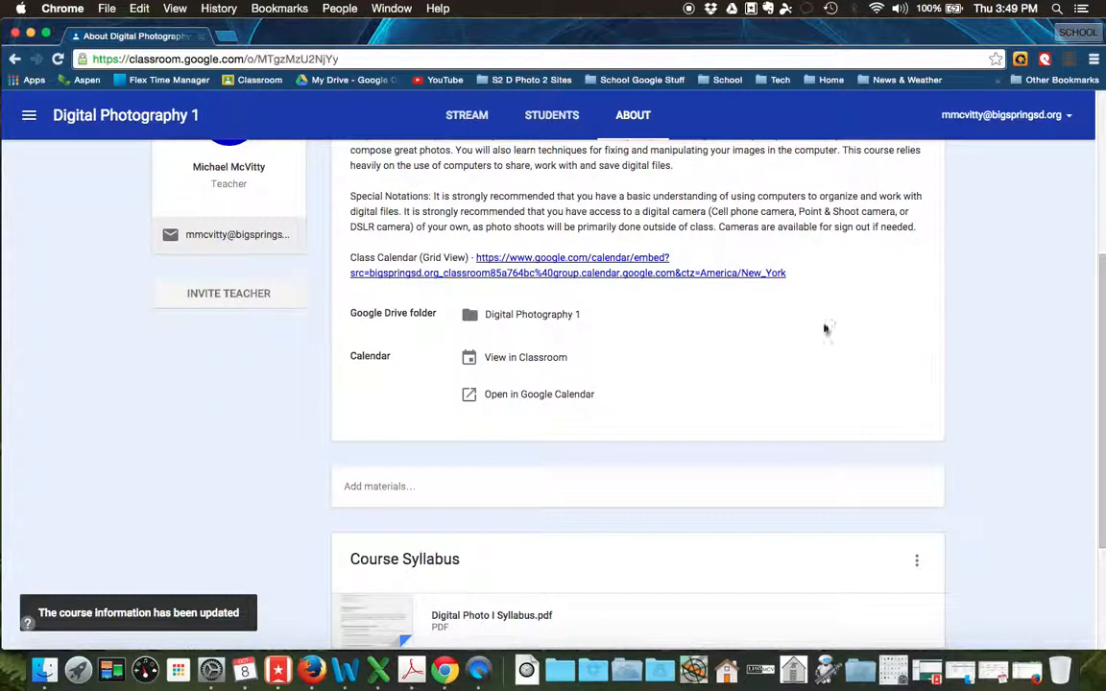
mouse_move(576, 292)
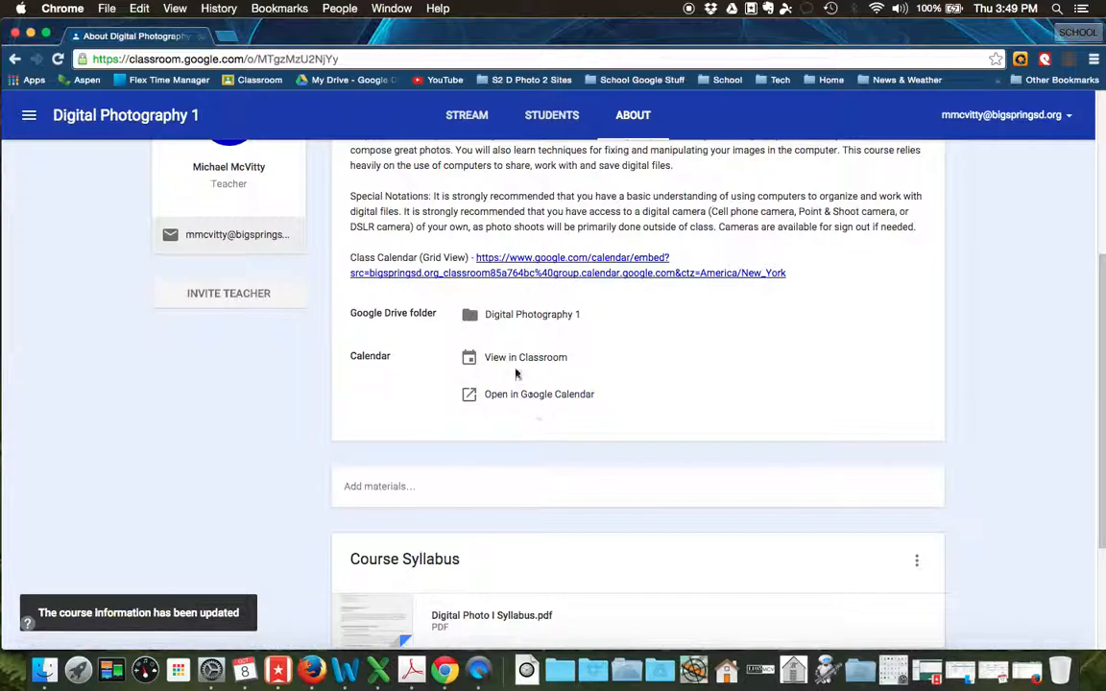
mouse_move(570, 384)
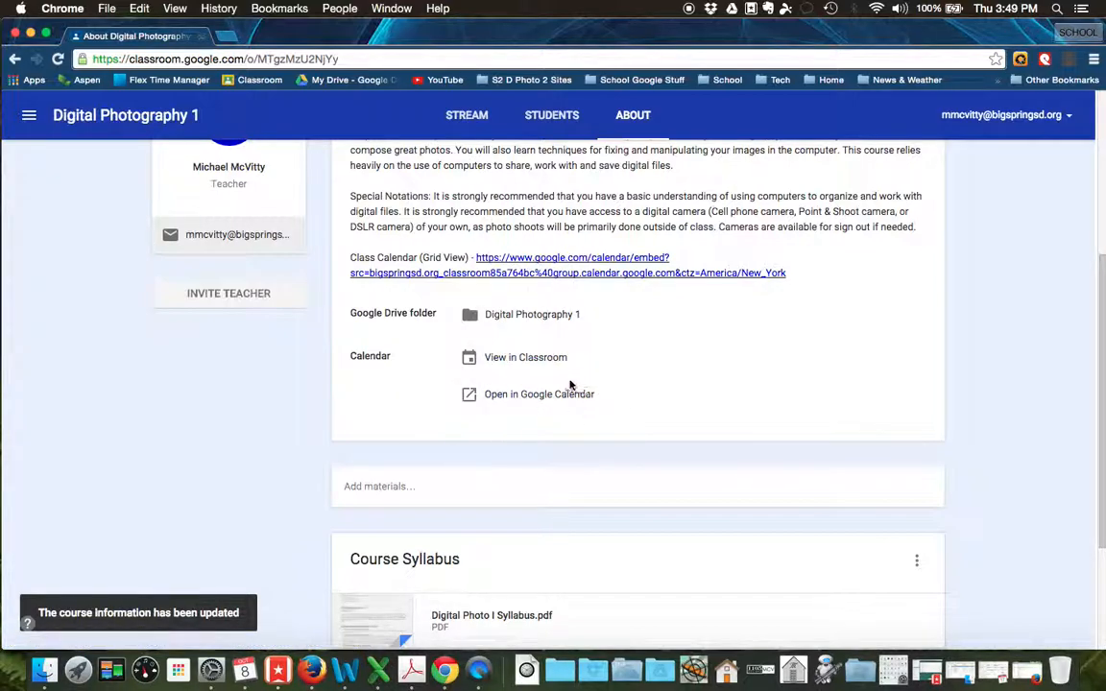
mouse_move(497, 388)
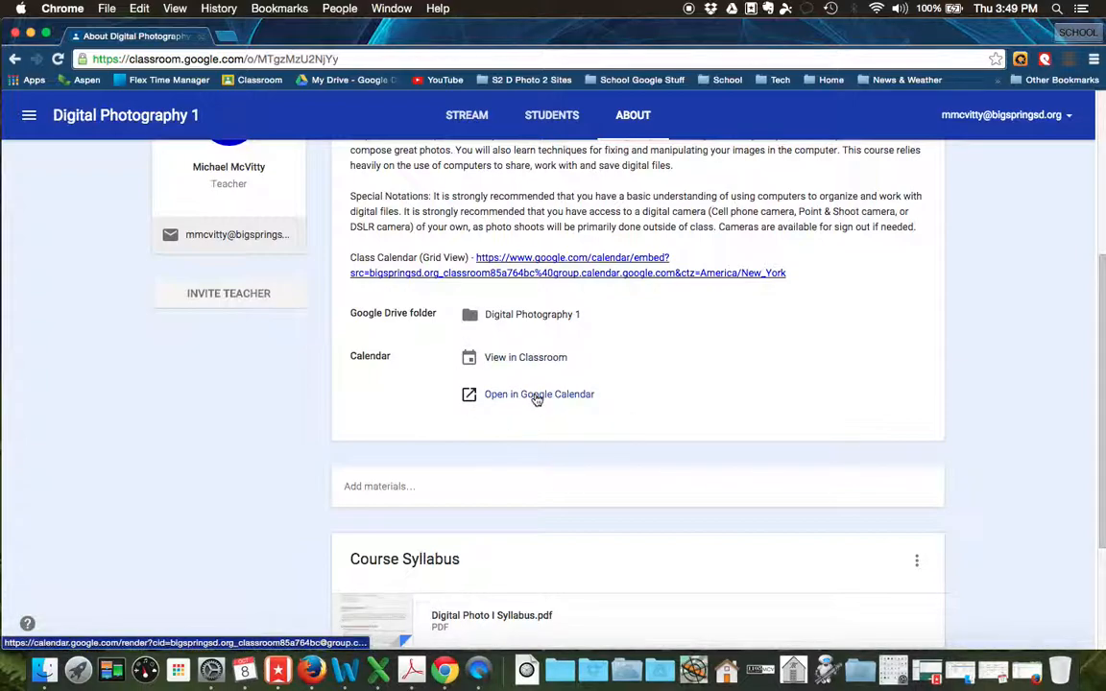
Step: Open the linked Digital Photography 1 calendar as an October 2015 month grid
left_click(538, 393)
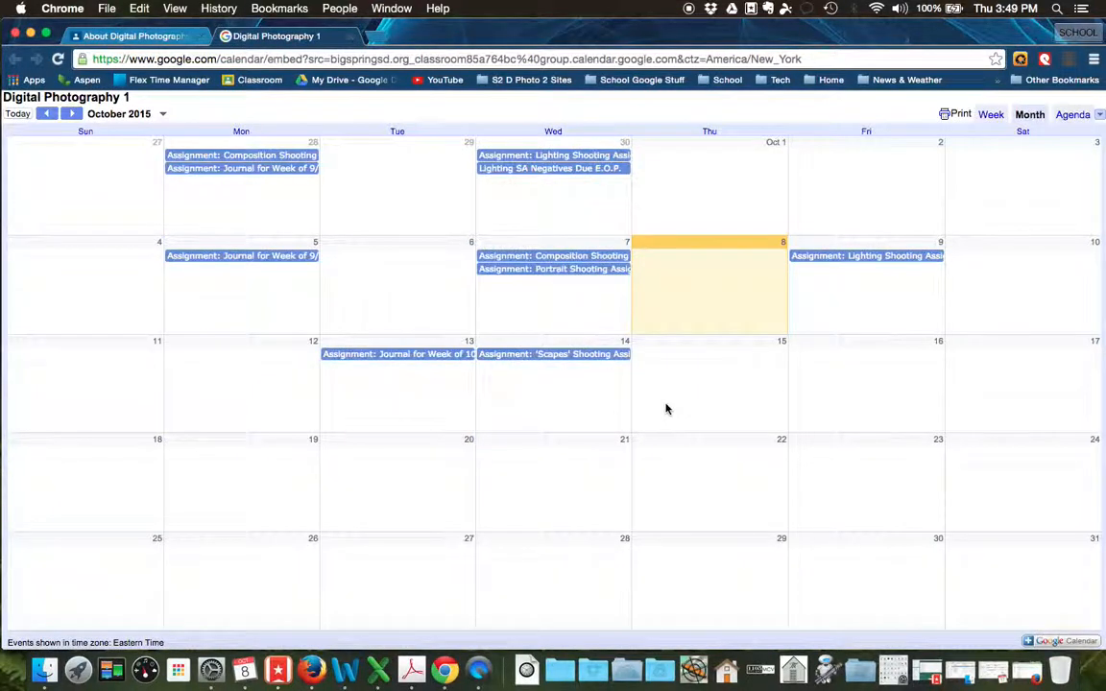
mouse_move(726, 449)
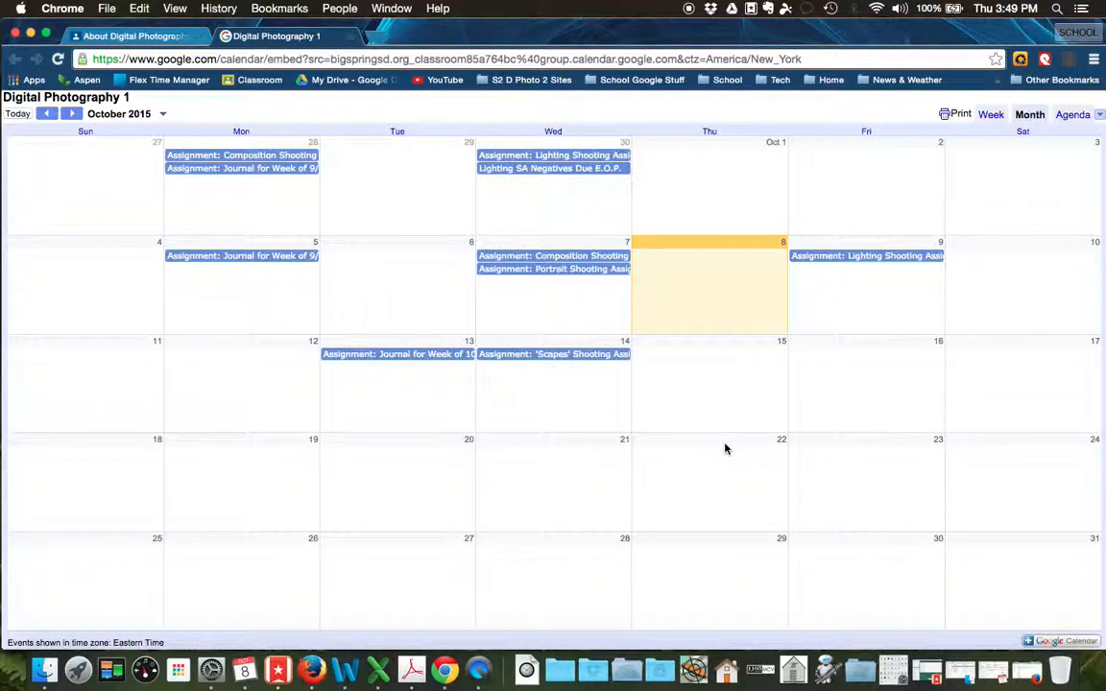
mouse_move(396, 131)
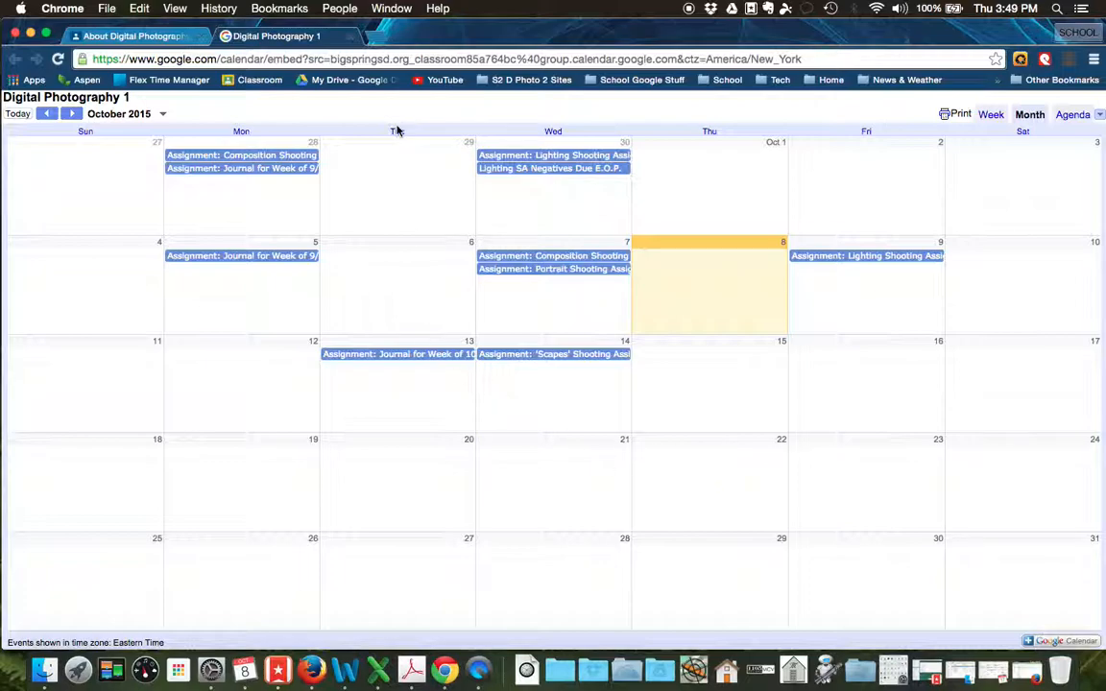